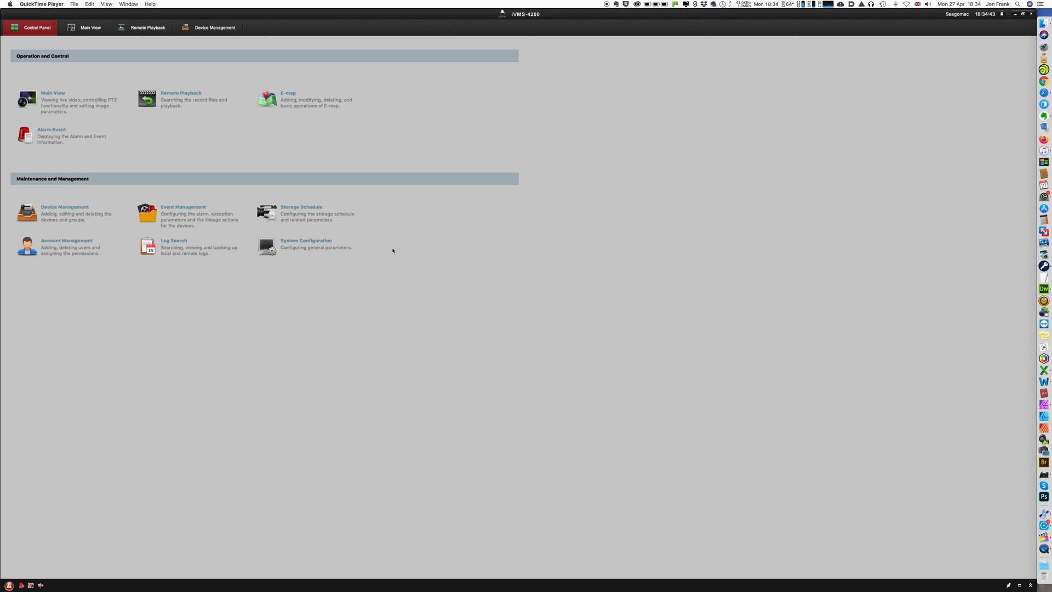
{"action": "mouse_move", "coordinate": [489, 207]}
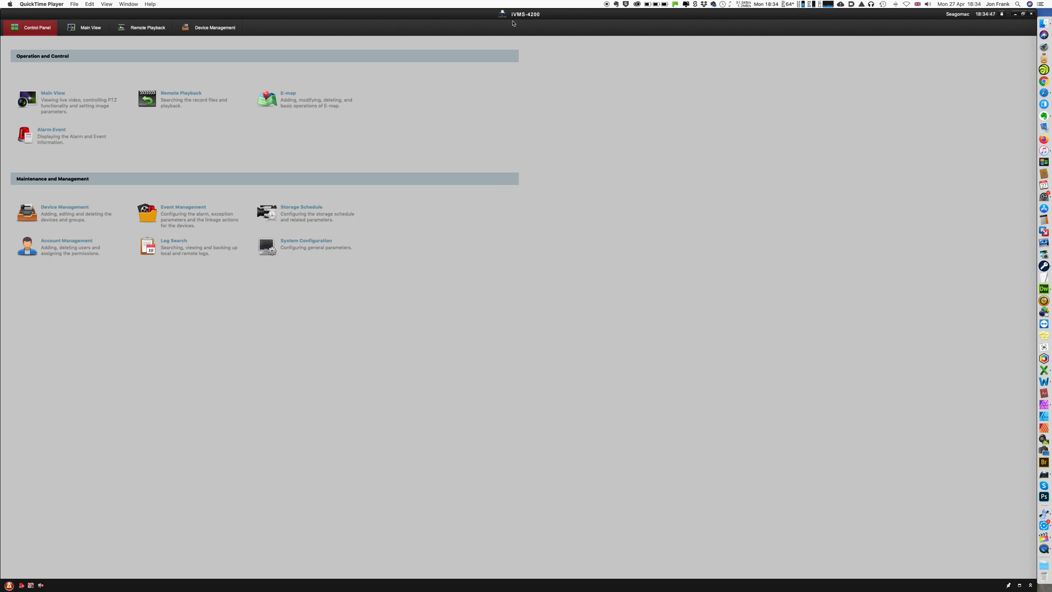
{"action": "mouse_move", "coordinate": [519, 19]}
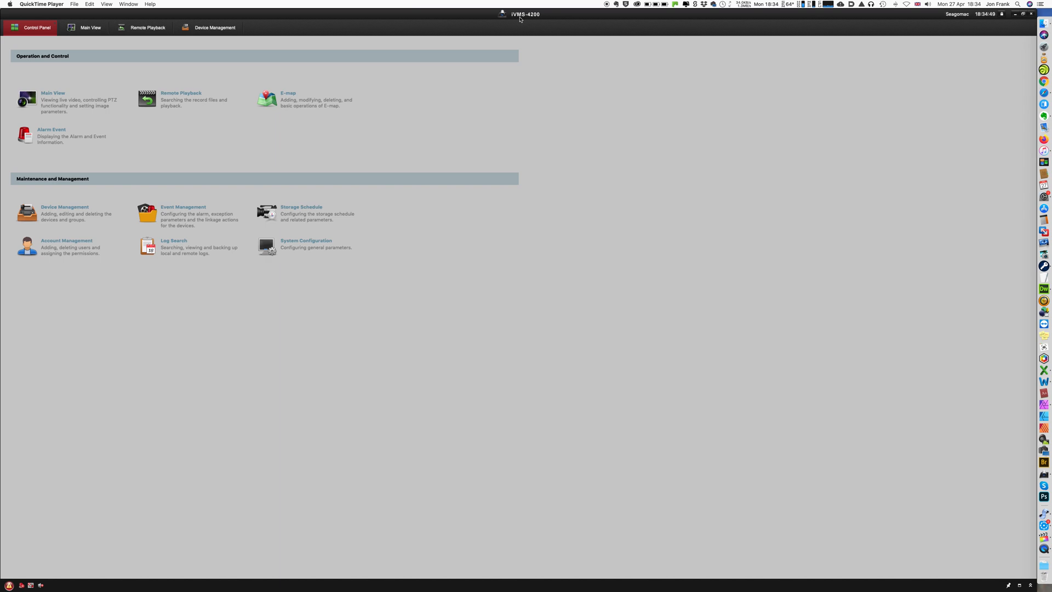
{"action": "mouse_move", "coordinate": [534, 23]}
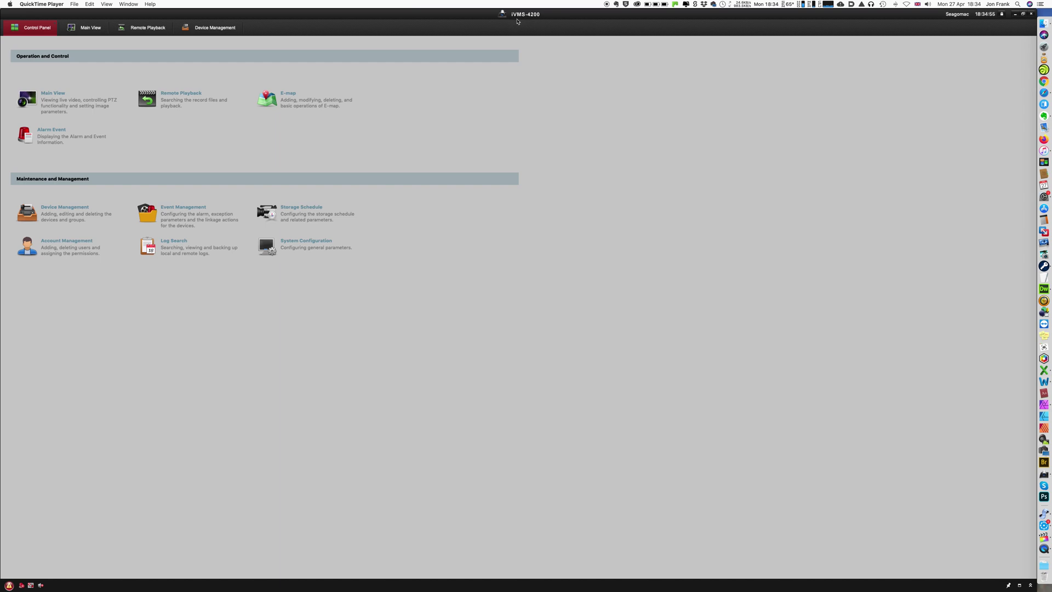
{"action": "mouse_move", "coordinate": [499, 68]}
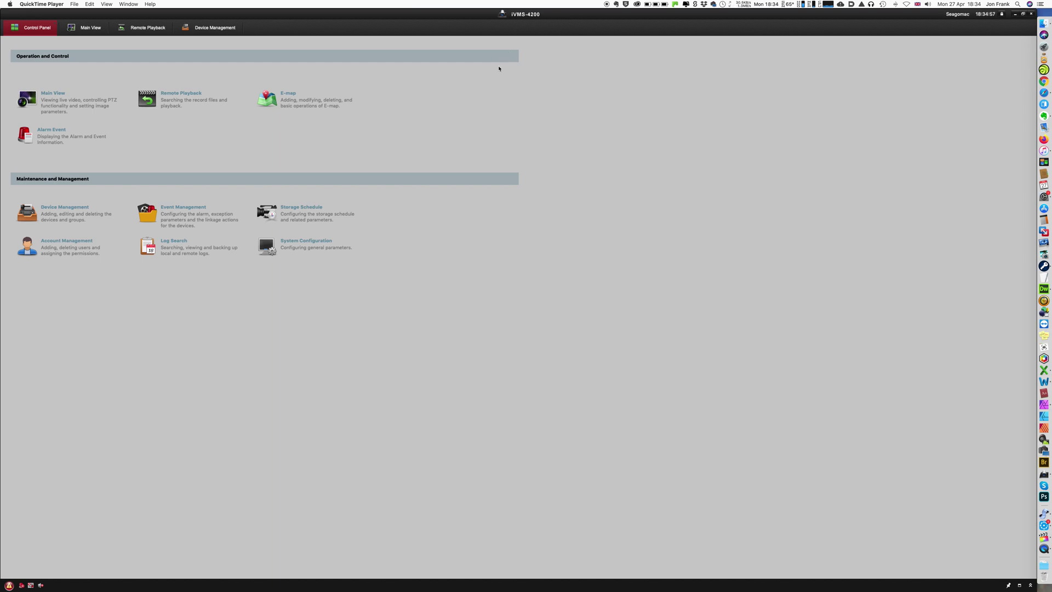
{"action": "mouse_move", "coordinate": [488, 84]}
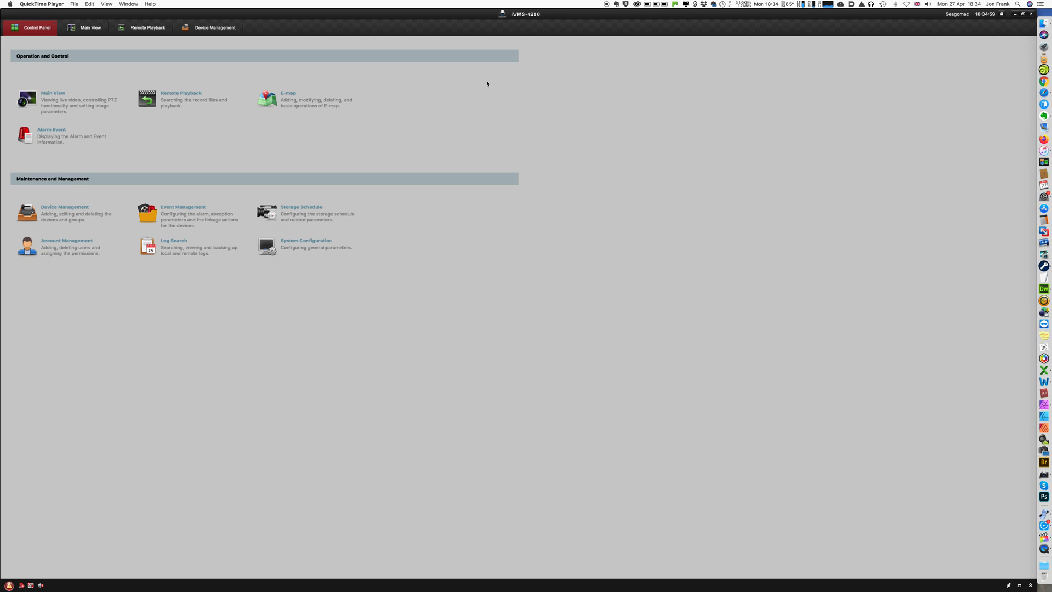
{"action": "mouse_move", "coordinate": [227, 84]}
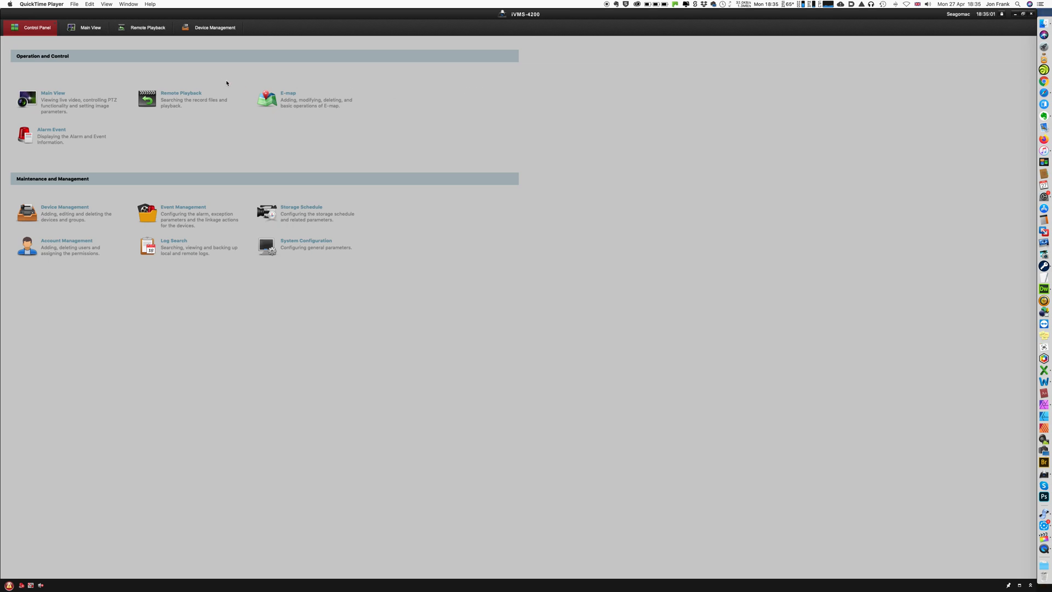
{"action": "mouse_move", "coordinate": [301, 216]}
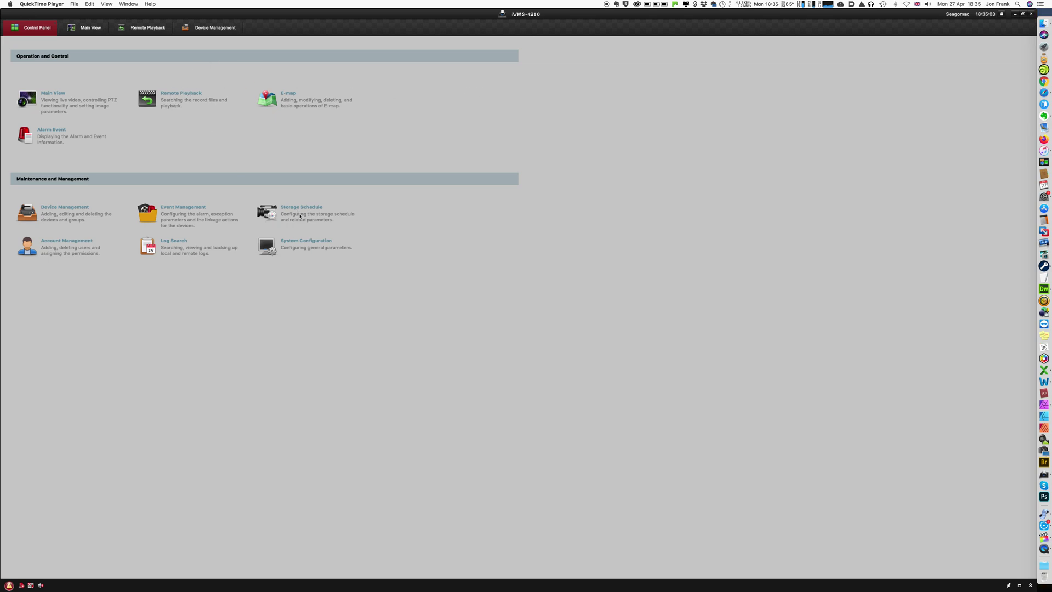
{"action": "mouse_move", "coordinate": [291, 246]}
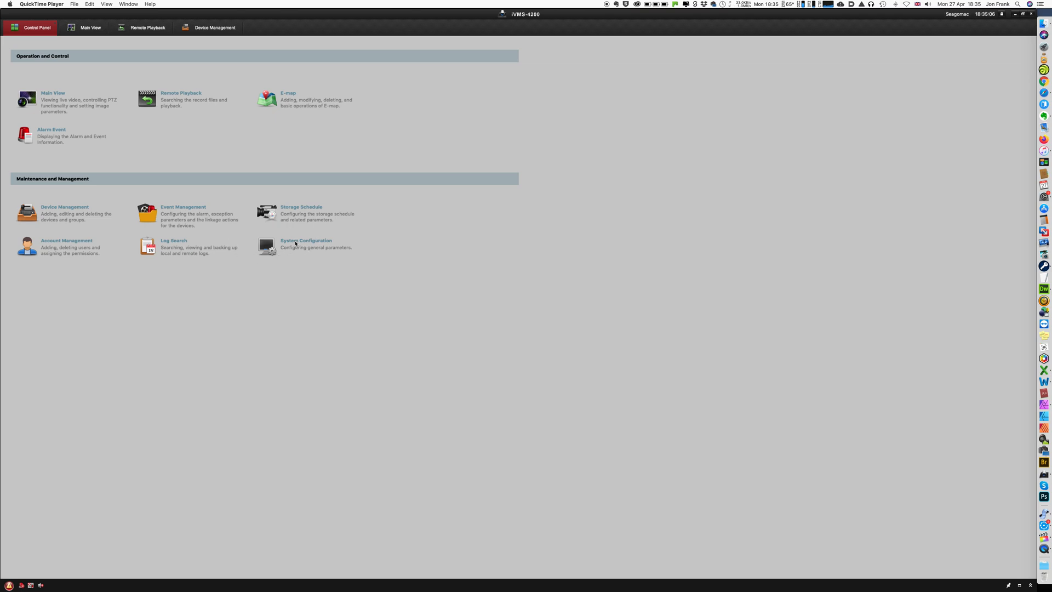
Set the video file saving path to the Hedgepig Videos folder and save the change.
{"action": "left_click", "coordinate": [306, 243]}
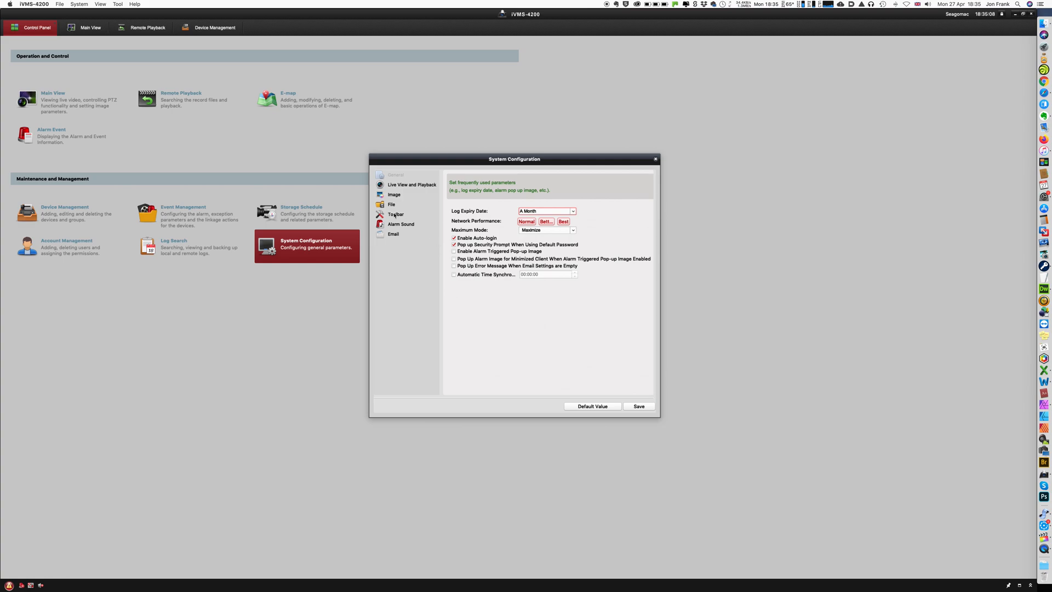
{"action": "left_click", "coordinate": [391, 204]}
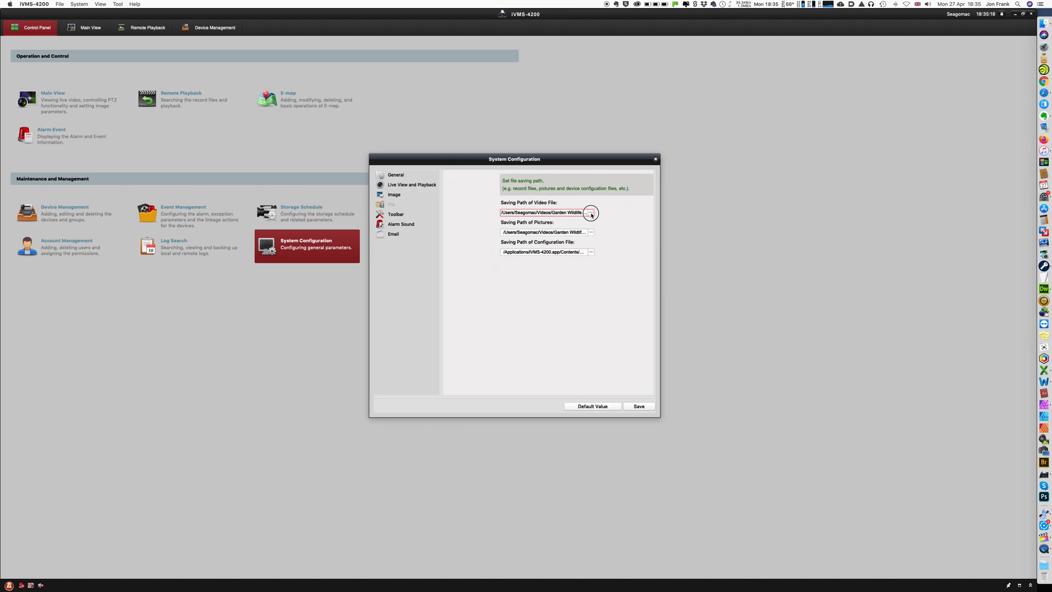
{"action": "left_click", "coordinate": [590, 213]}
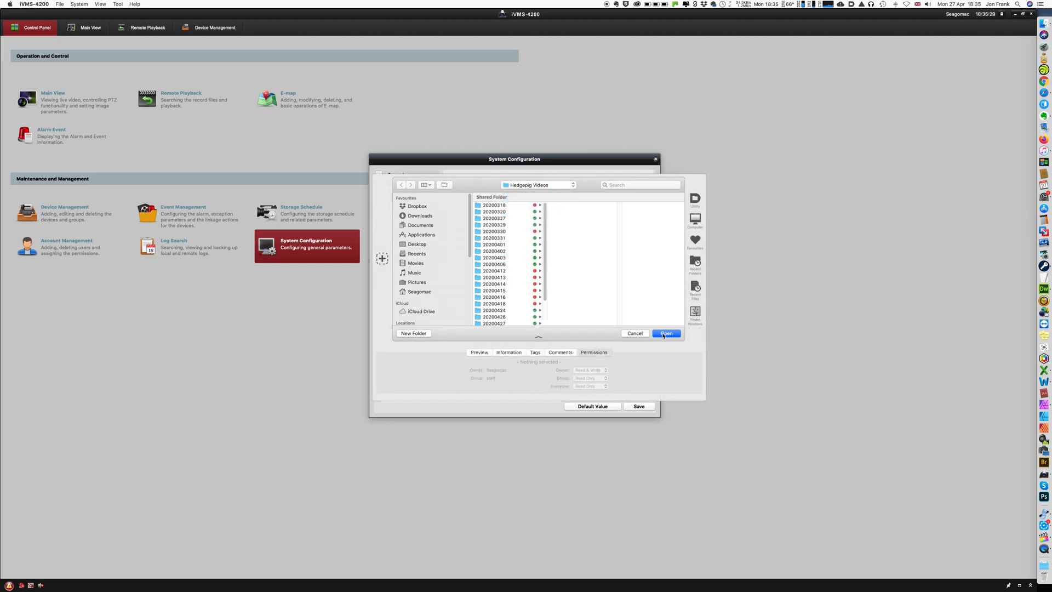
{"action": "left_click", "coordinate": [667, 333]}
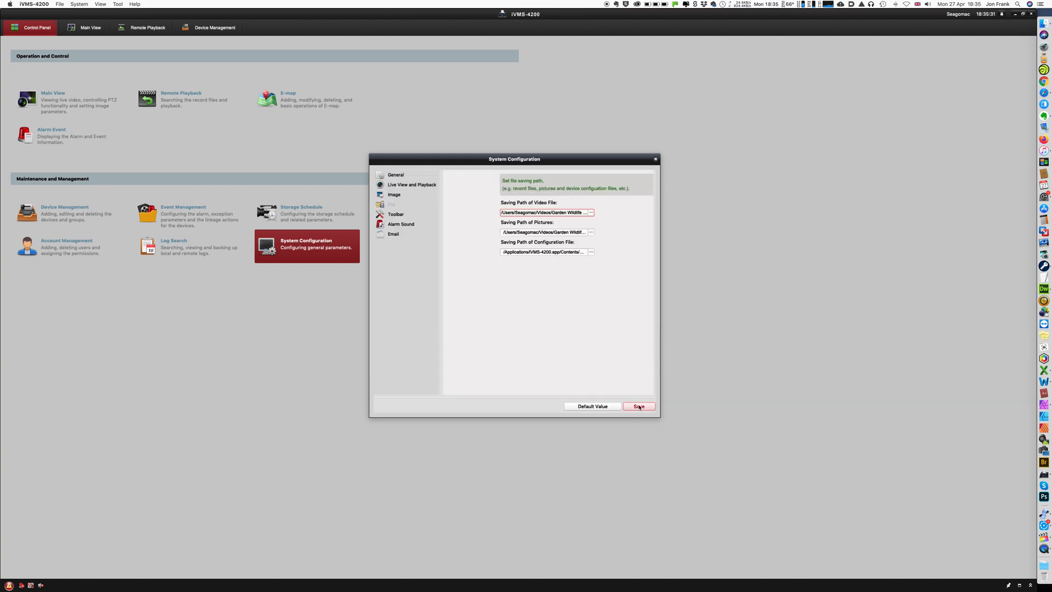
{"action": "left_click", "coordinate": [639, 405]}
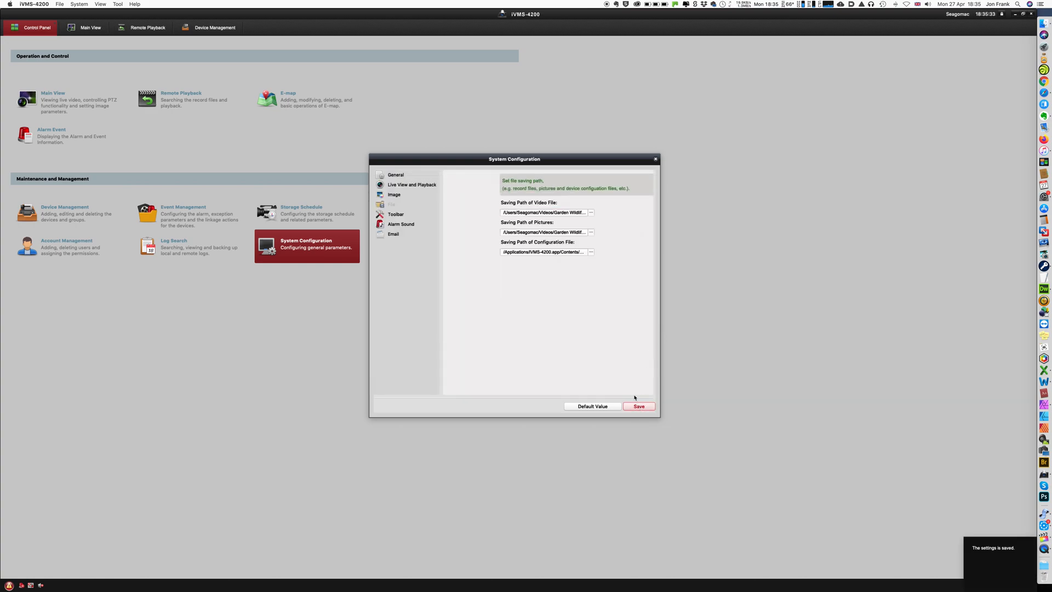
{"action": "left_click", "coordinate": [543, 232]}
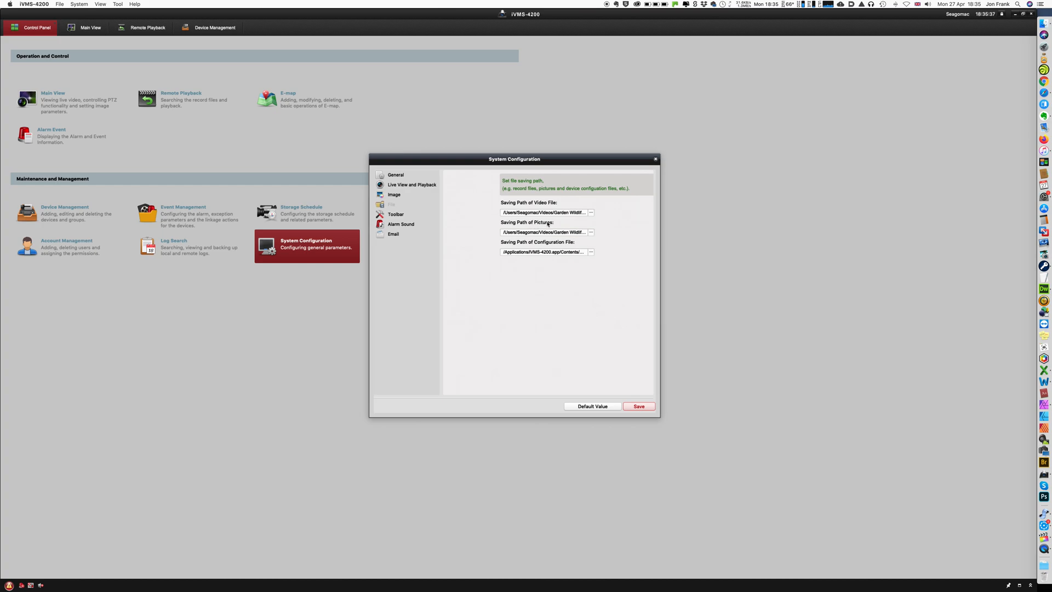
{"action": "mouse_move", "coordinate": [588, 259]}
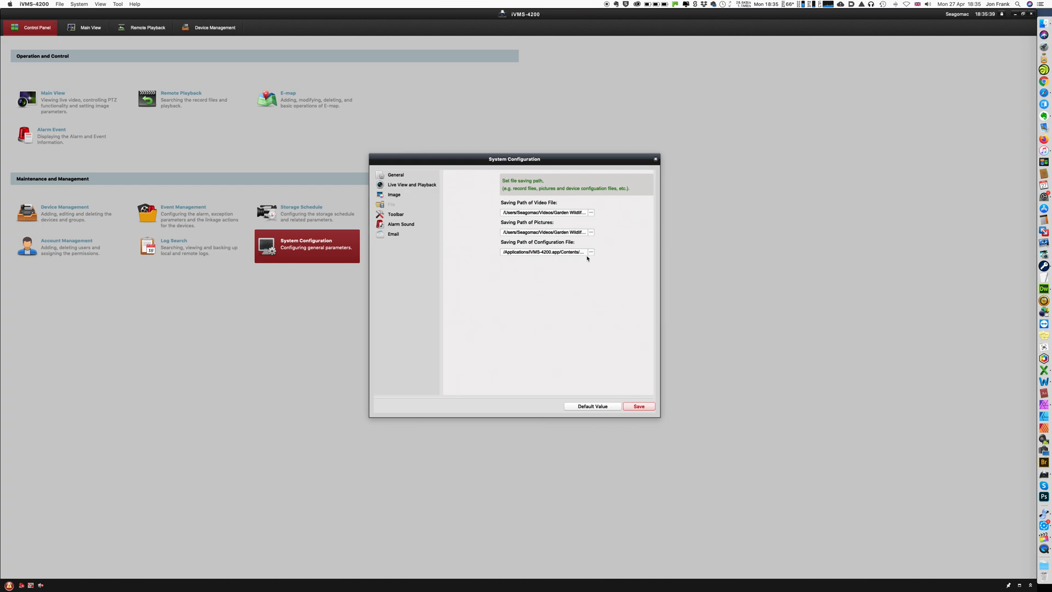
{"action": "mouse_move", "coordinate": [636, 228]}
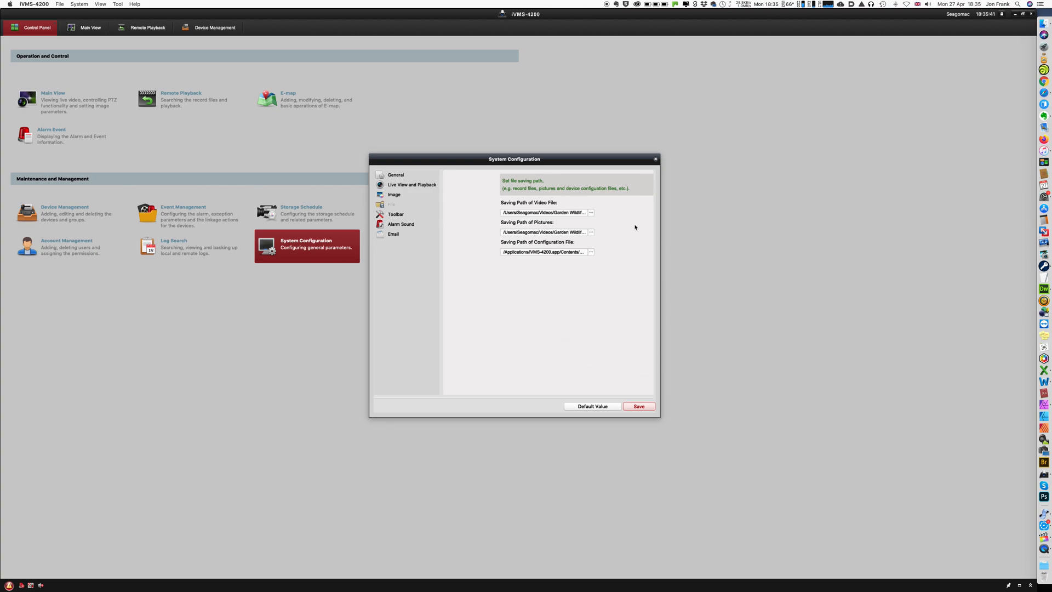
Leave settings for Remote Playback and tick the Hog Feeder camera.
{"action": "left_click", "coordinate": [655, 159]}
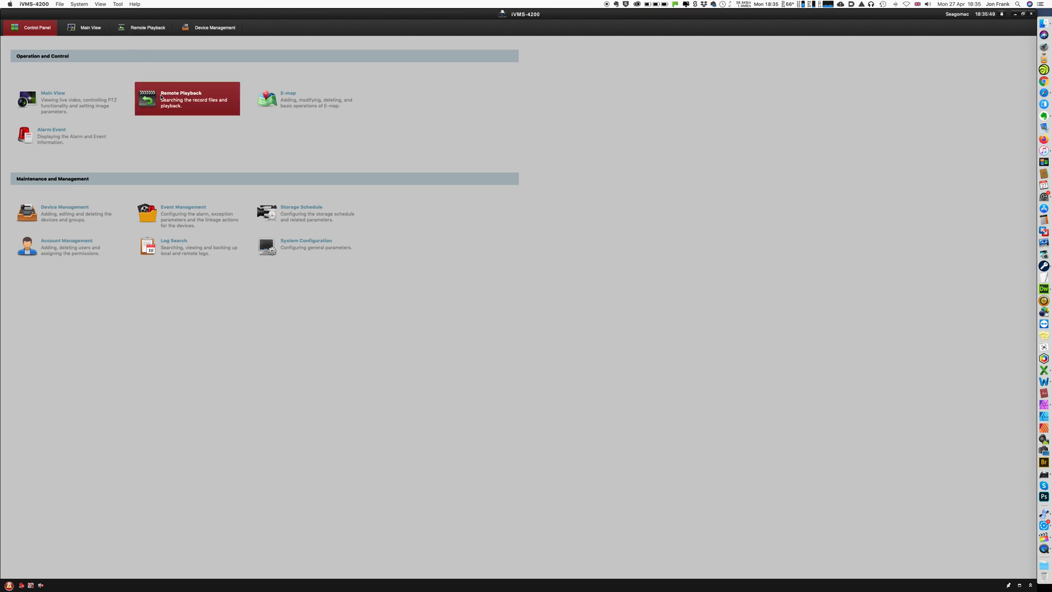
{"action": "left_click", "coordinate": [181, 98]}
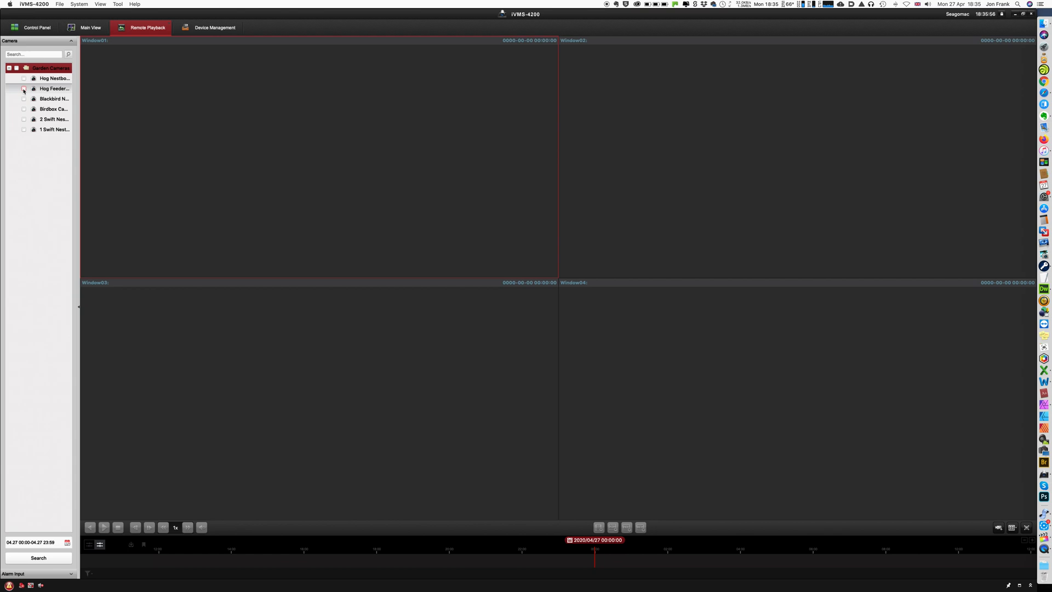
{"action": "left_click", "coordinate": [25, 87]}
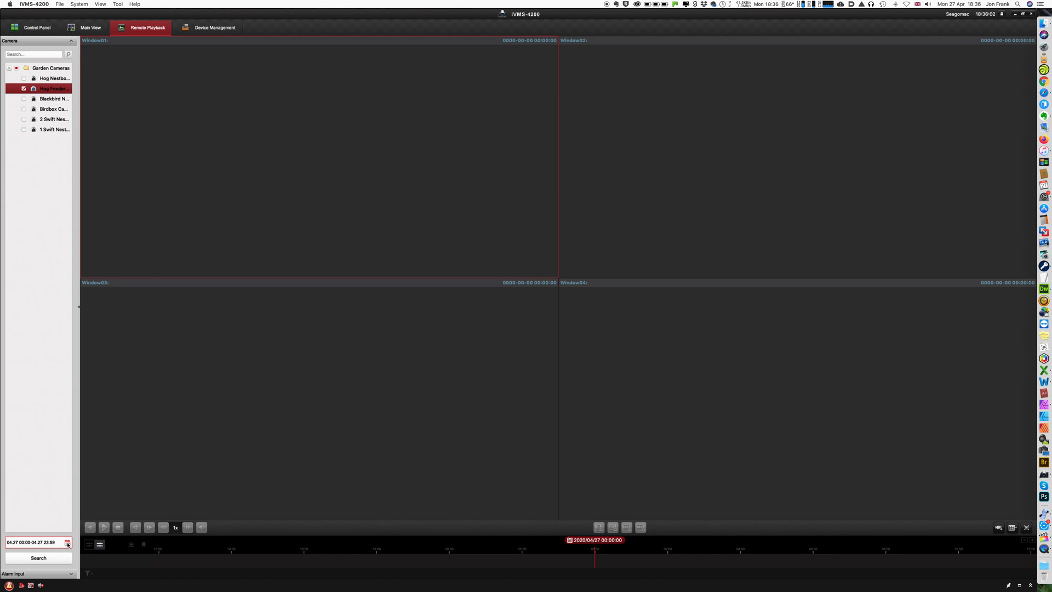
Set the search range to 27 April from 00:00:00 to 07:00:00.
{"action": "left_click", "coordinate": [68, 541]}
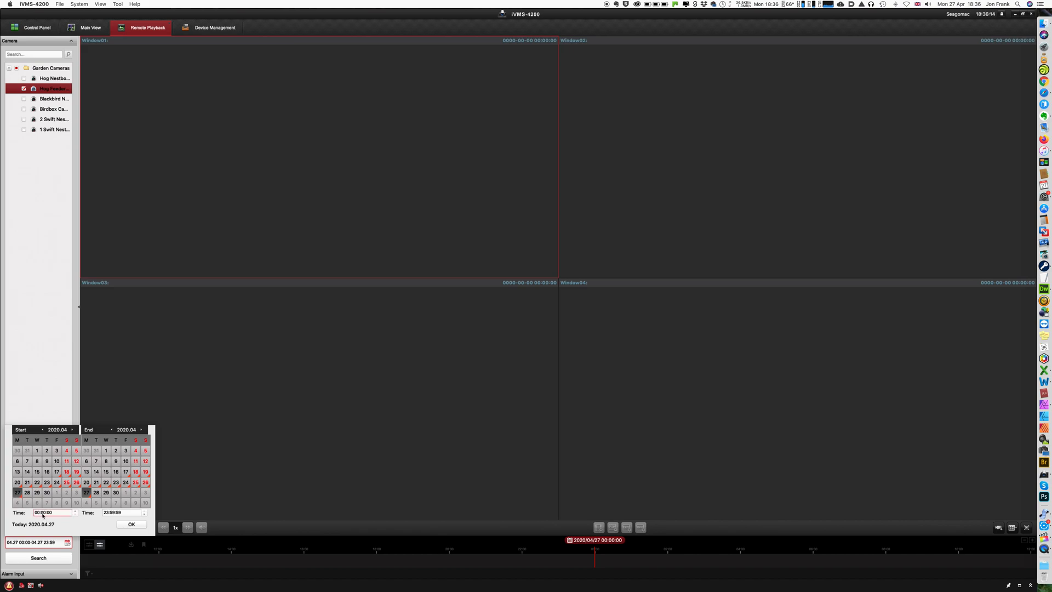
{"action": "left_click", "coordinate": [119, 513]}
{"action": "type", "text": "07:00:00"}
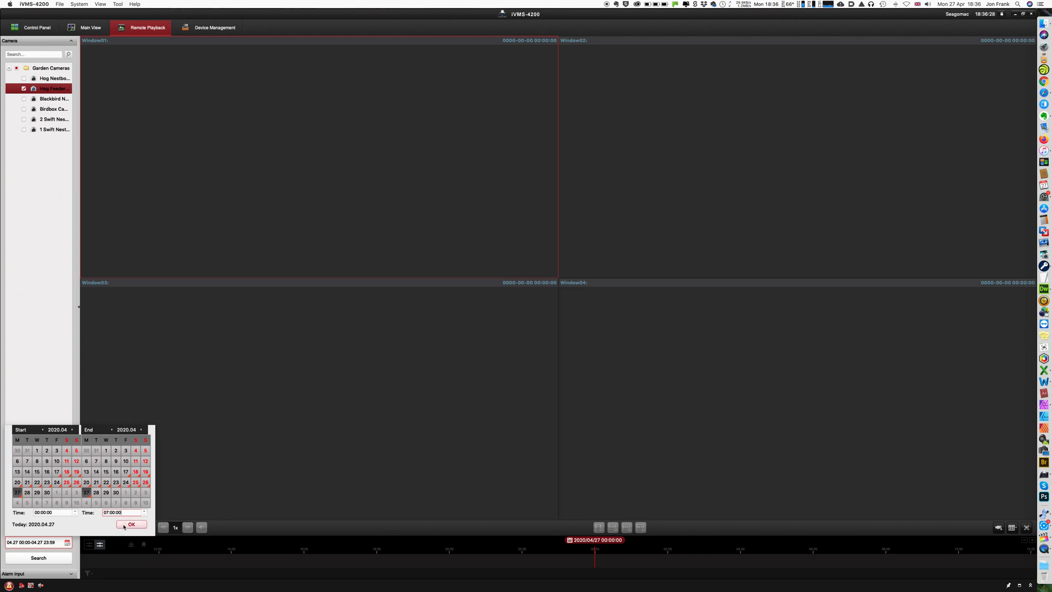
{"action": "left_click", "coordinate": [133, 525]}
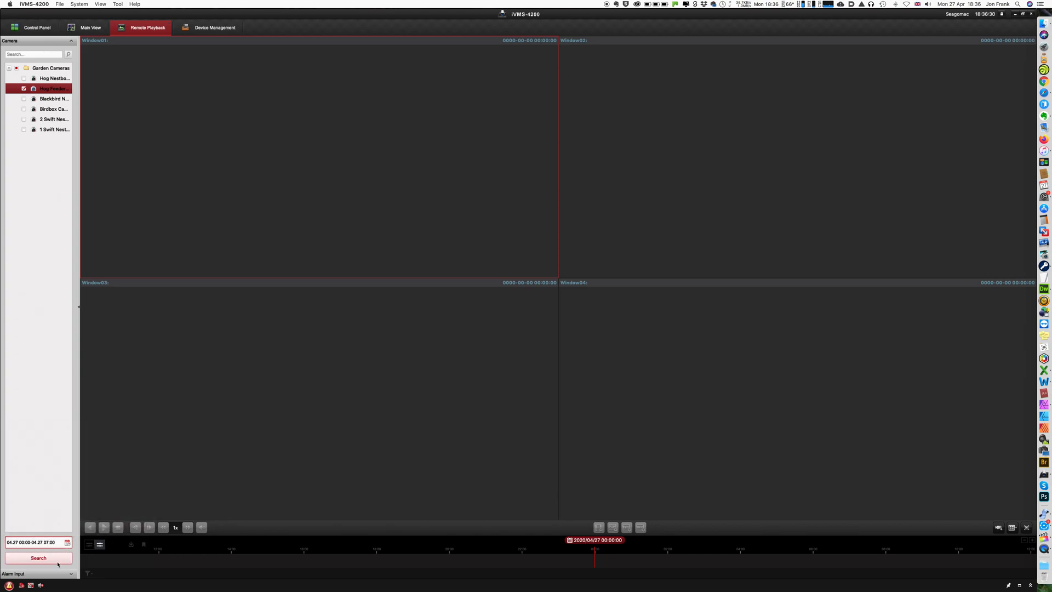
Search the range, play the 01:52 clip, skip ahead and pause on the hedgehog around 04:56.
{"action": "left_click", "coordinate": [38, 558]}
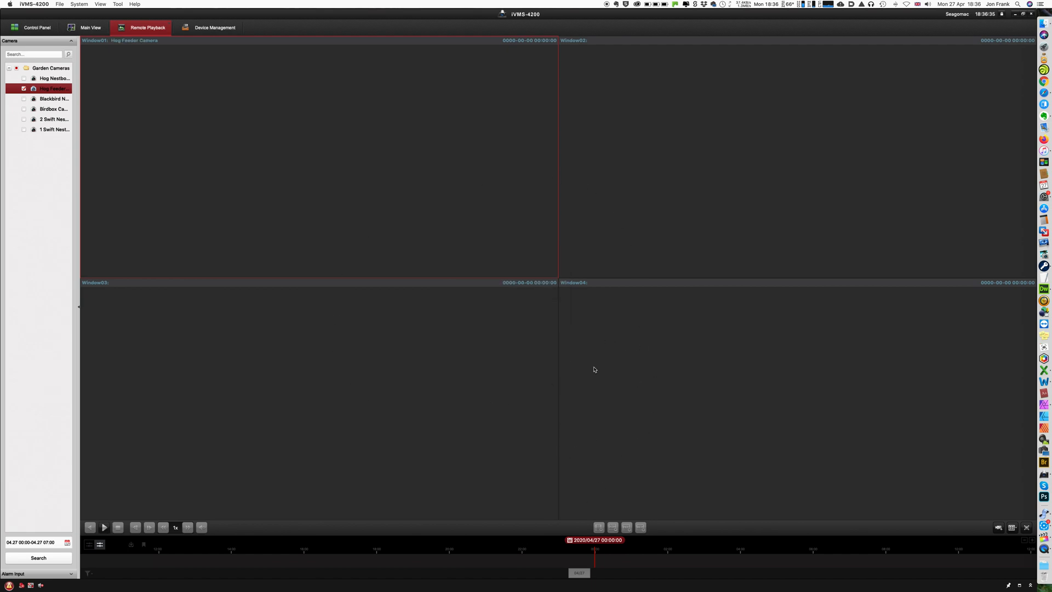
{"action": "left_click", "coordinate": [38, 558]}
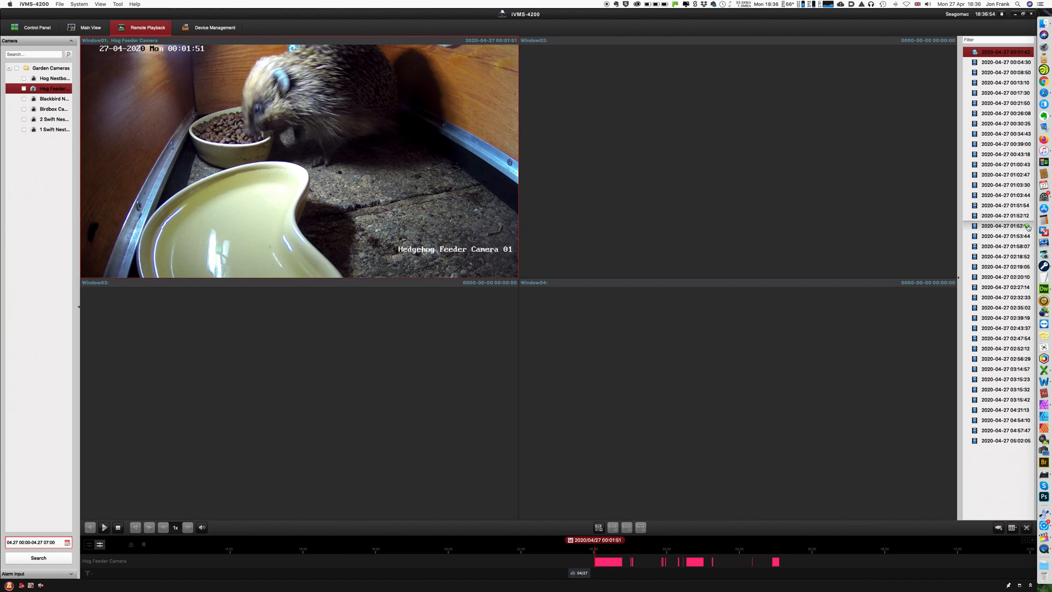
{"action": "left_click", "coordinate": [1004, 226]}
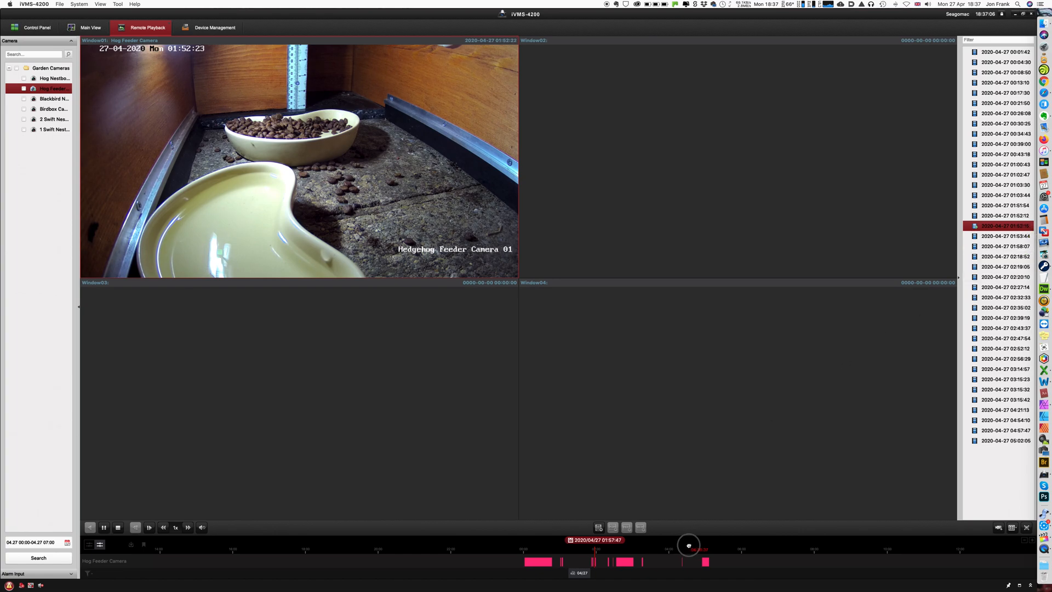
{"action": "left_click_drag", "start_coordinate": [688, 544], "coordinate": [669, 545]}
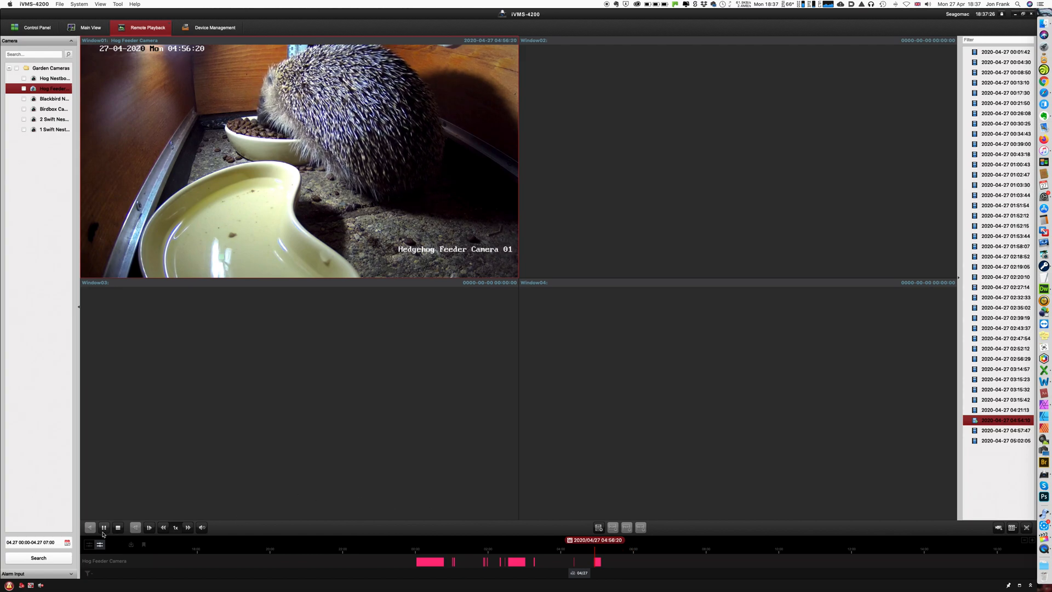
{"action": "left_click", "coordinate": [103, 528]}
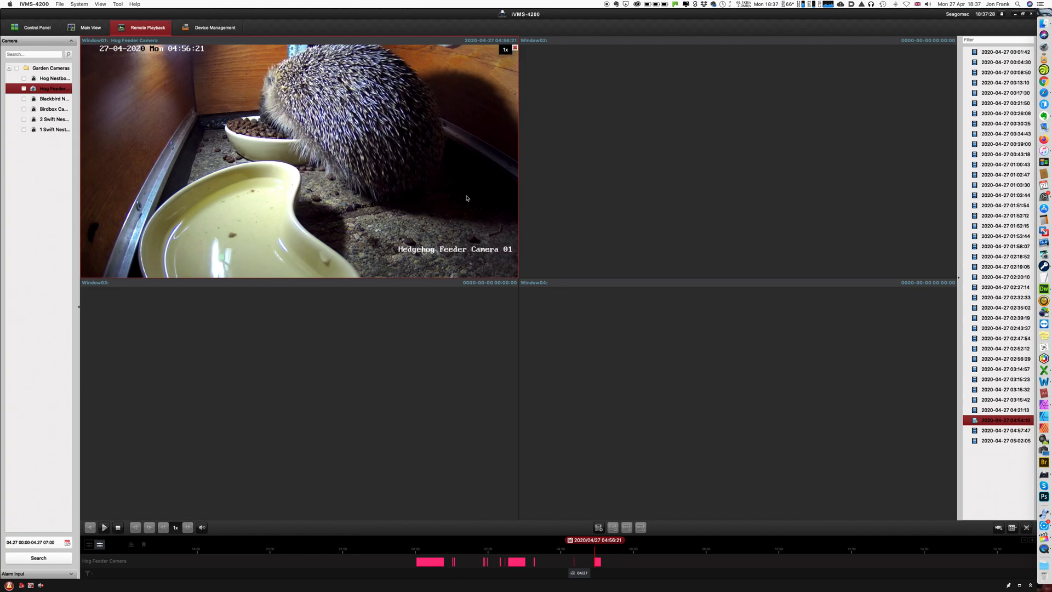
{"action": "mouse_move", "coordinate": [375, 190]}
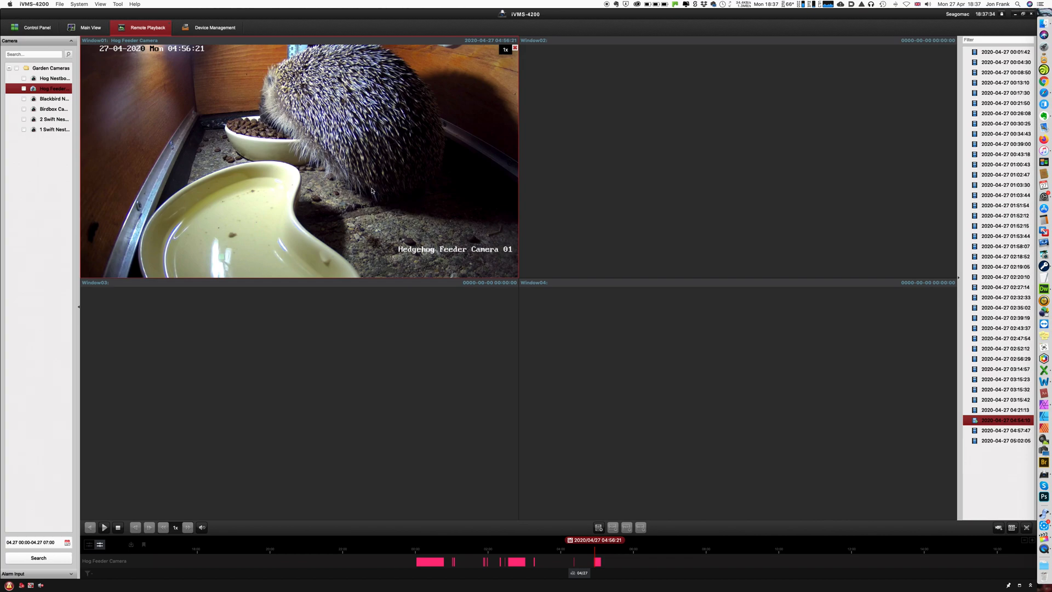
Bring up the Video File Downloading list for the hog feeder camera.
{"action": "right_click", "coordinate": [373, 191]}
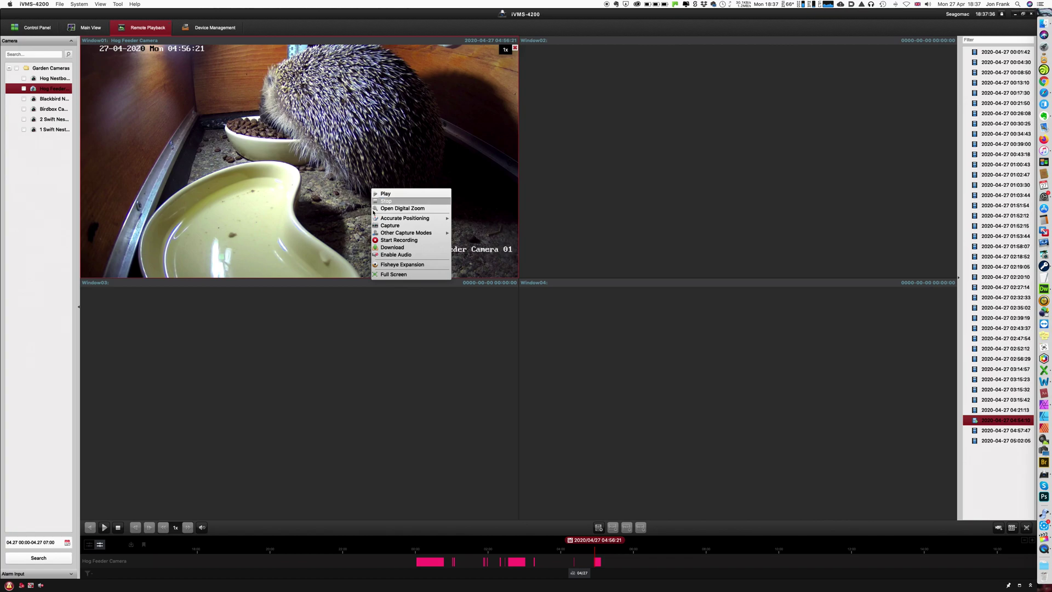
{"action": "left_click", "coordinate": [393, 248]}
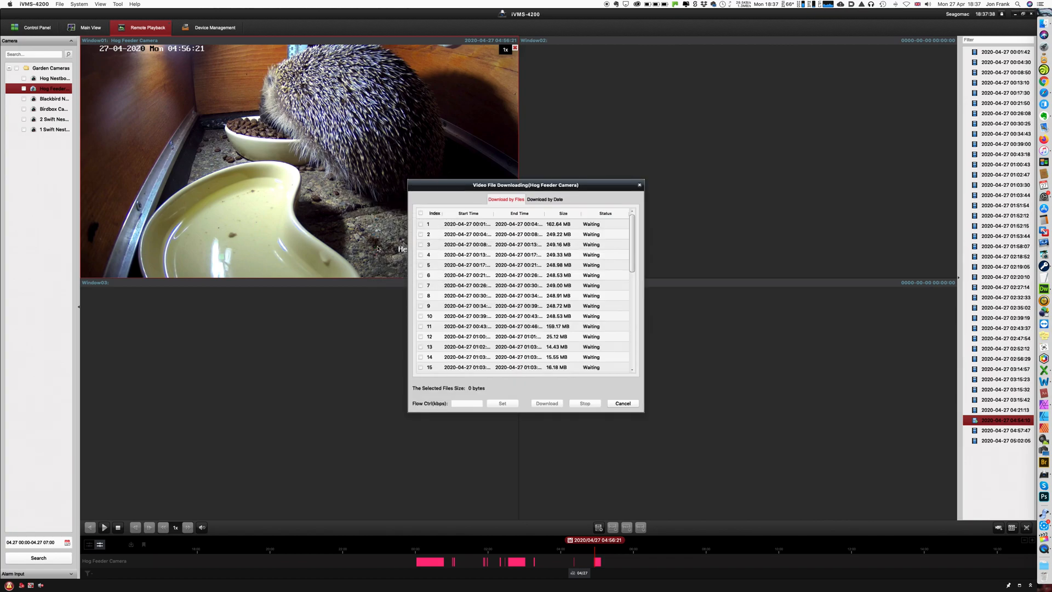
{"action": "left_click_drag", "start_coordinate": [528, 184], "coordinate": [474, 172]}
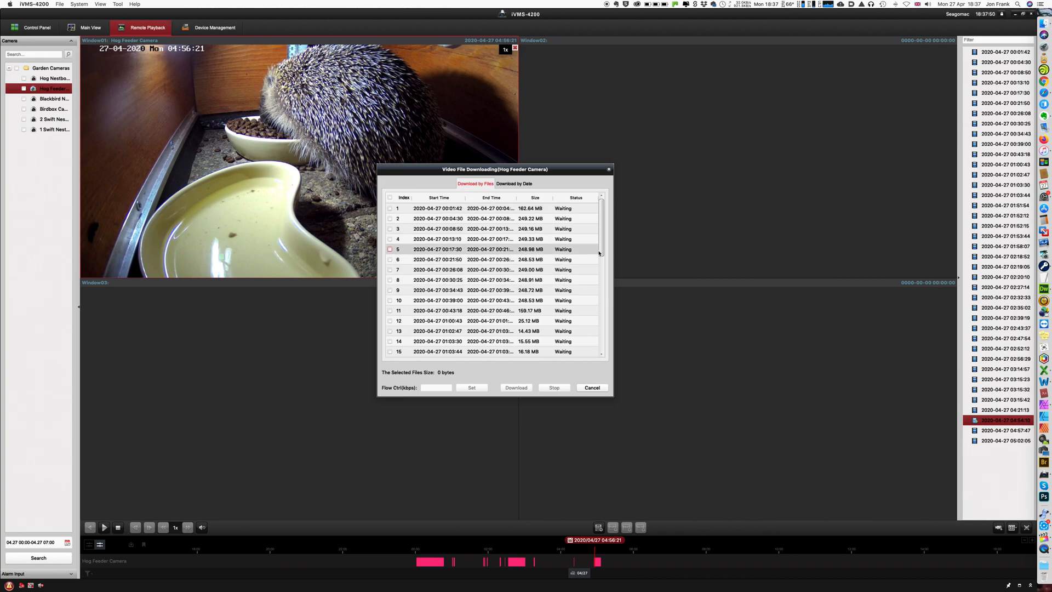
{"action": "left_click_drag", "start_coordinate": [601, 252], "coordinate": [601, 282]}
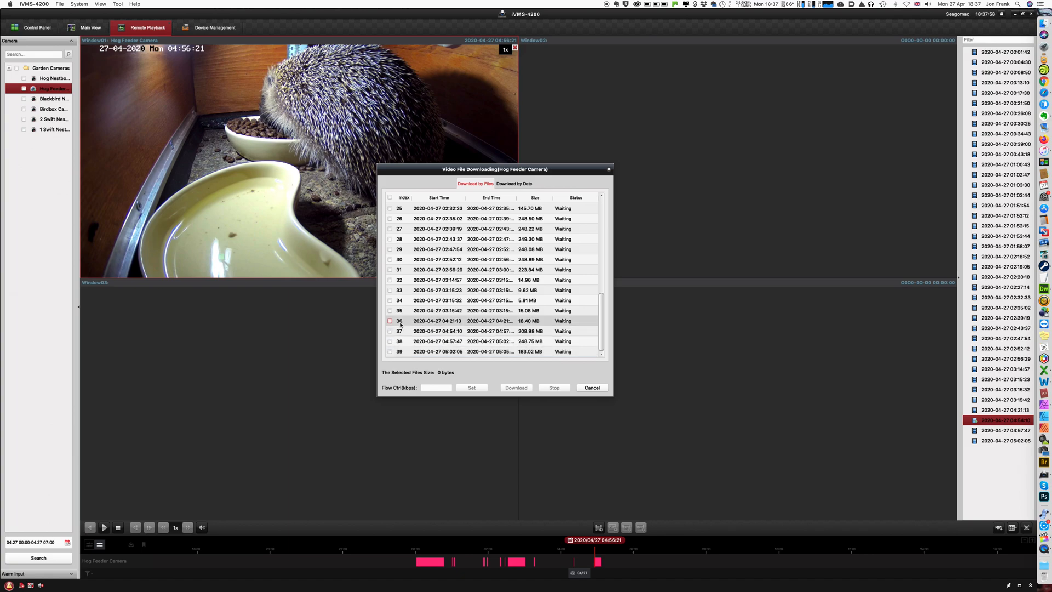
Tick clips 36 and 39 and start the download, which reports an exception on clip 36.
{"action": "left_click", "coordinate": [391, 320]}
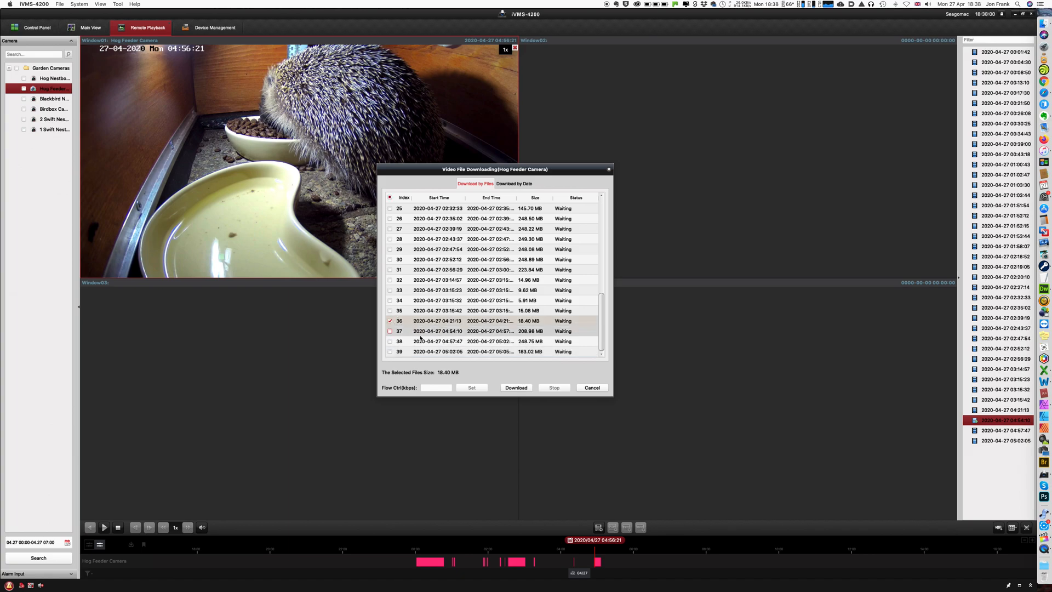
{"action": "left_click", "coordinate": [390, 331]}
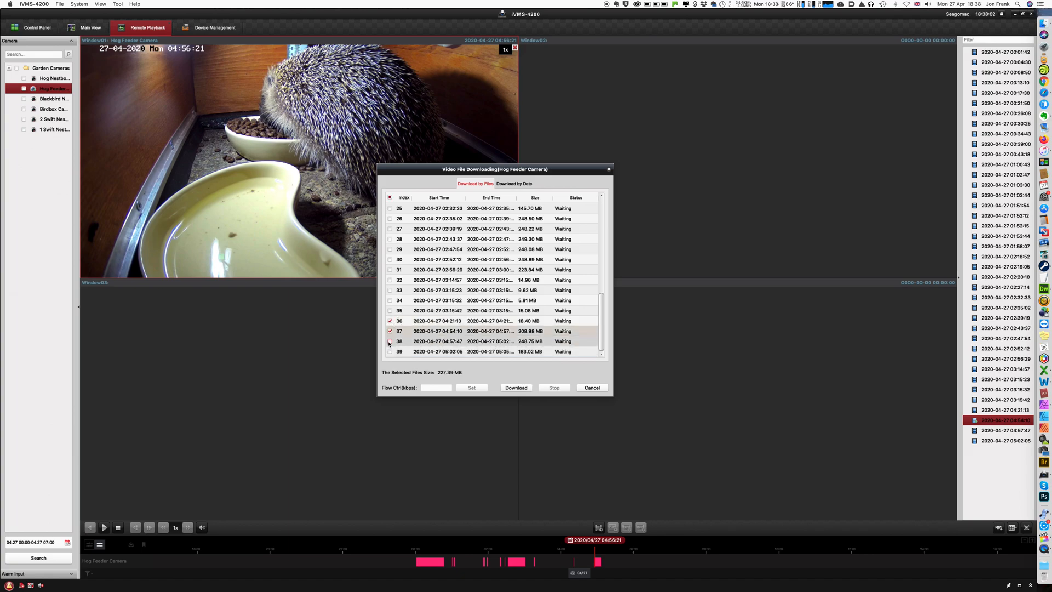
{"action": "left_click", "coordinate": [390, 341]}
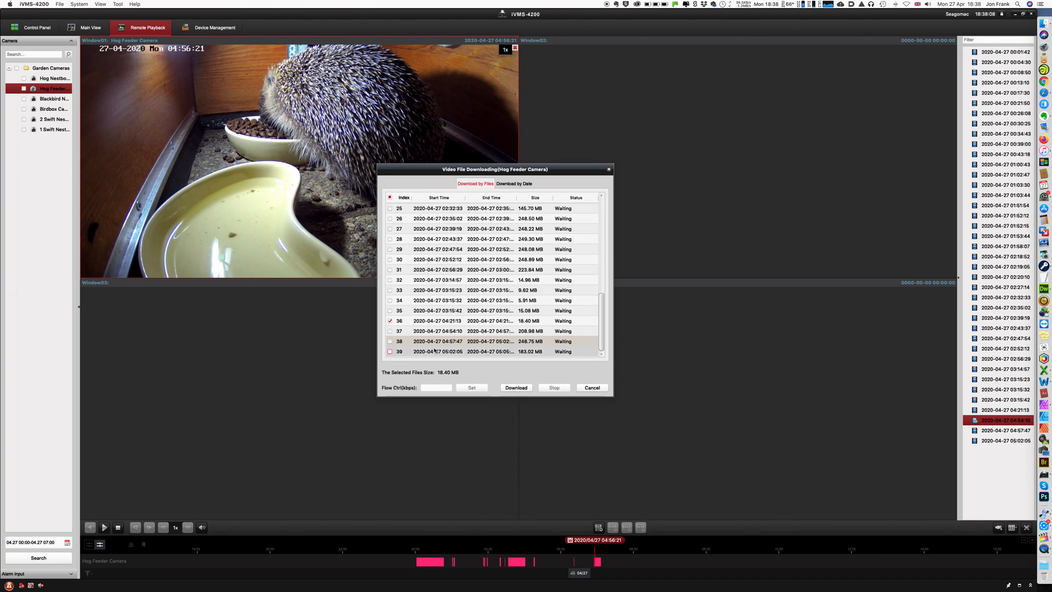
{"action": "left_click", "coordinate": [390, 351]}
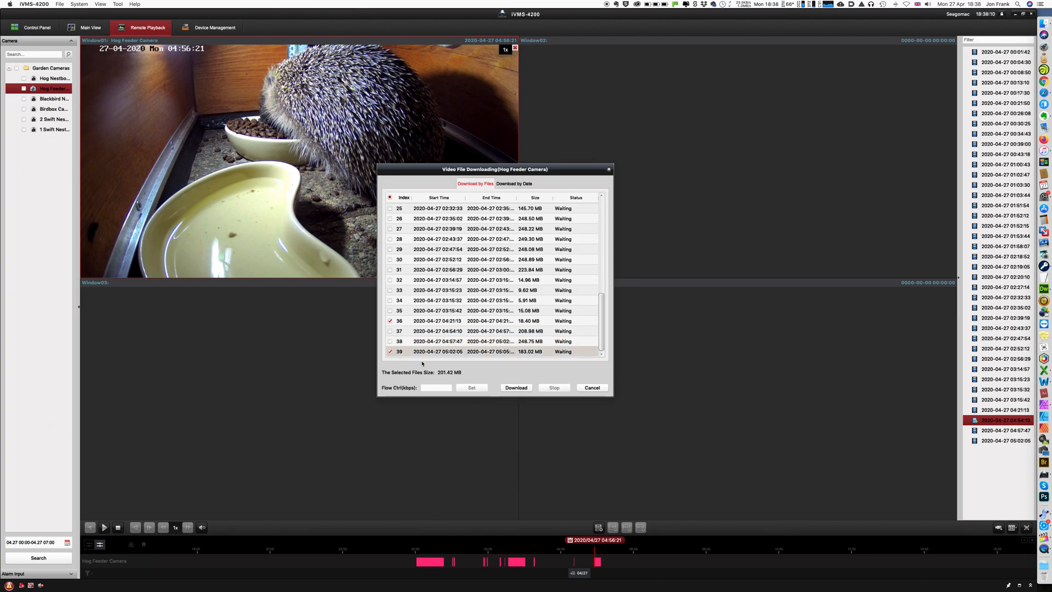
{"action": "left_click", "coordinate": [390, 331]}
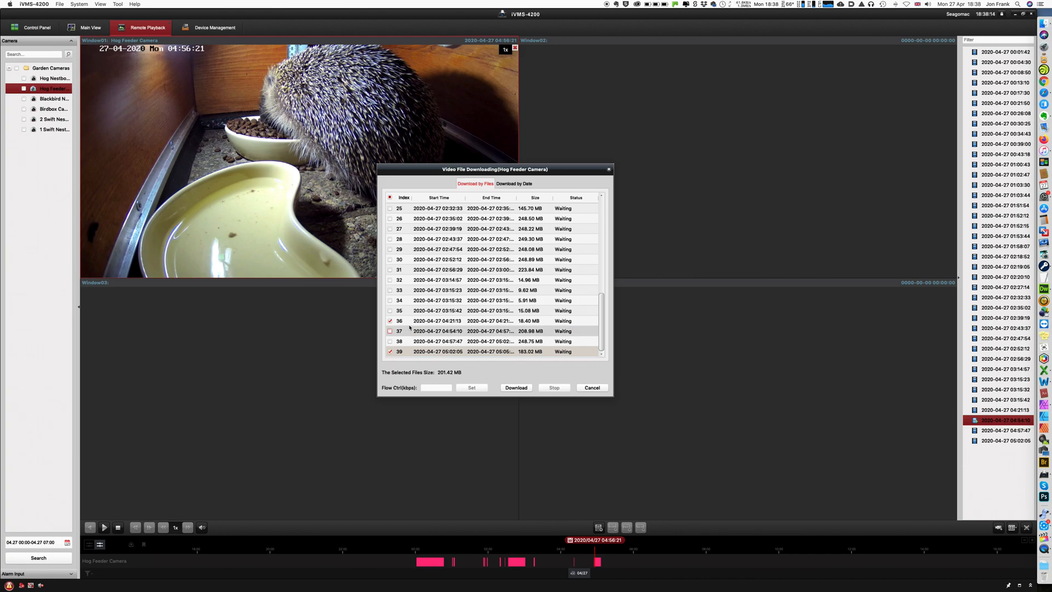
{"action": "left_click", "coordinate": [515, 388]}
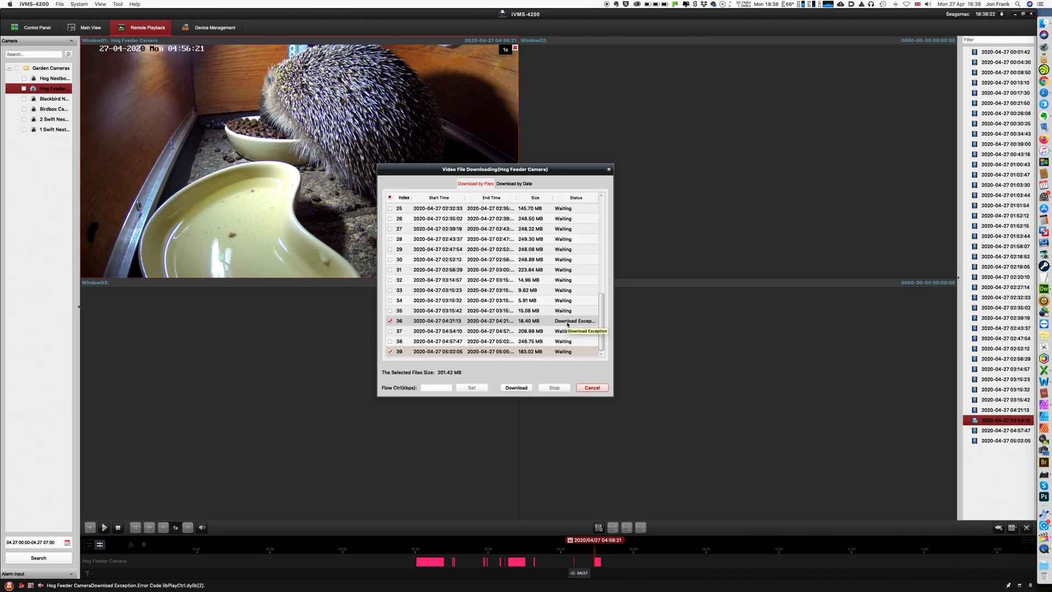
{"action": "mouse_move", "coordinate": [587, 320]}
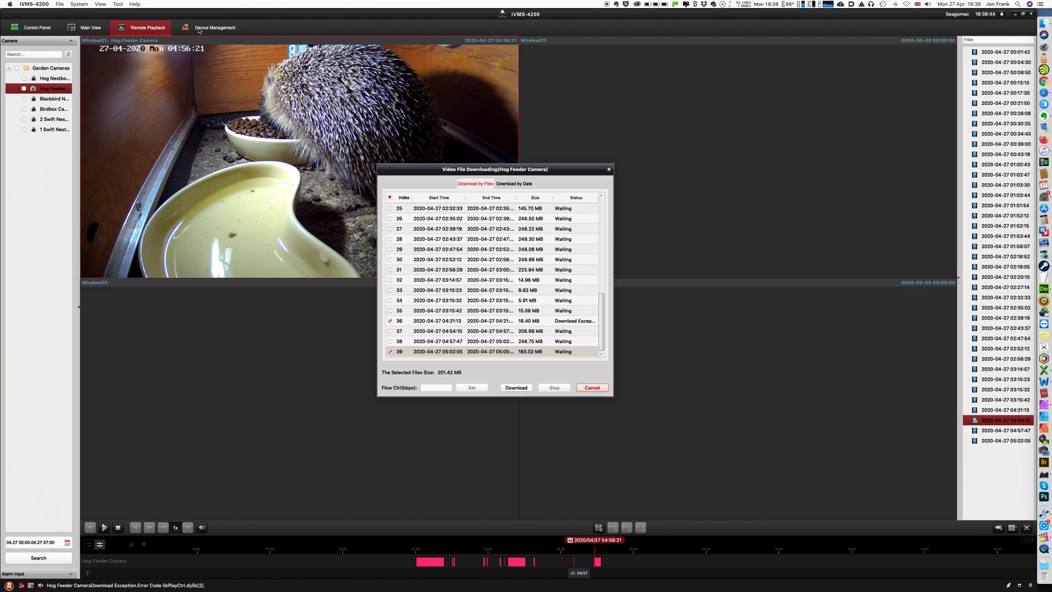
Review the camera's System Maintenance in Device Management, then return to the download list.
{"action": "left_click", "coordinate": [39, 27]}
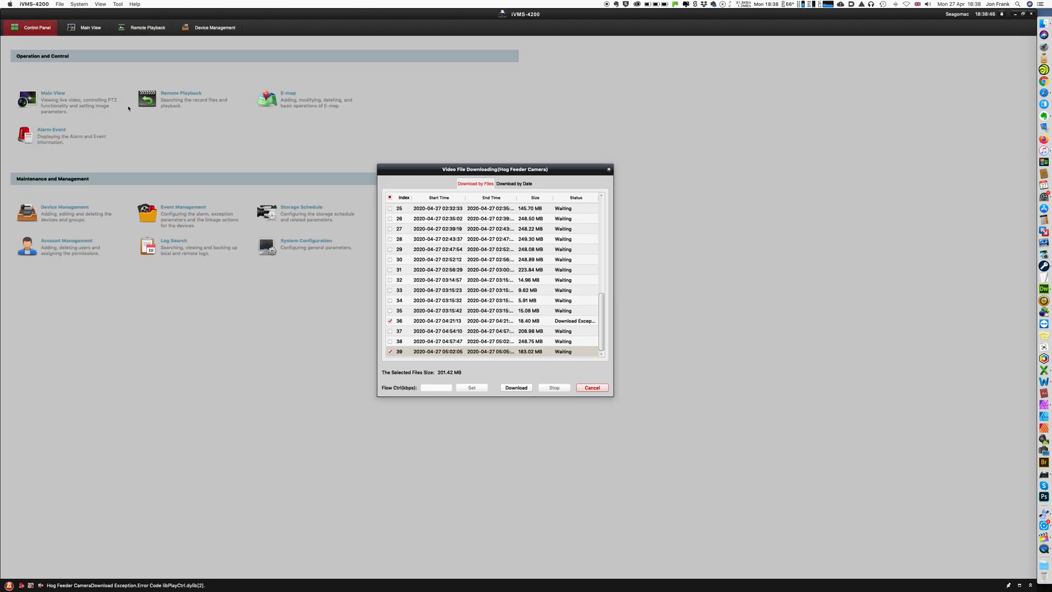
{"action": "mouse_move", "coordinate": [85, 212]}
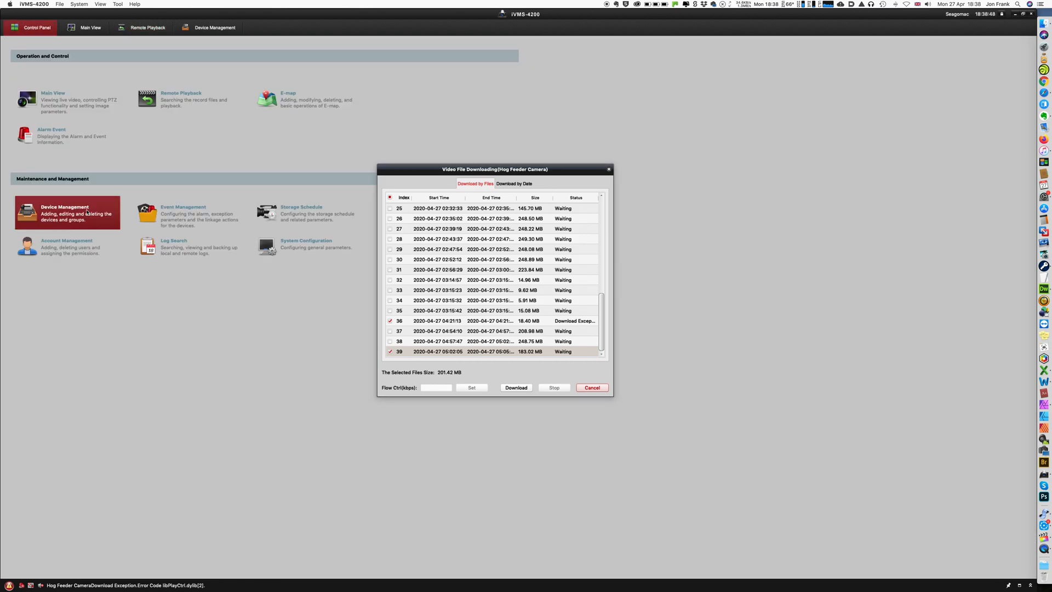
{"action": "left_click", "coordinate": [213, 27]}
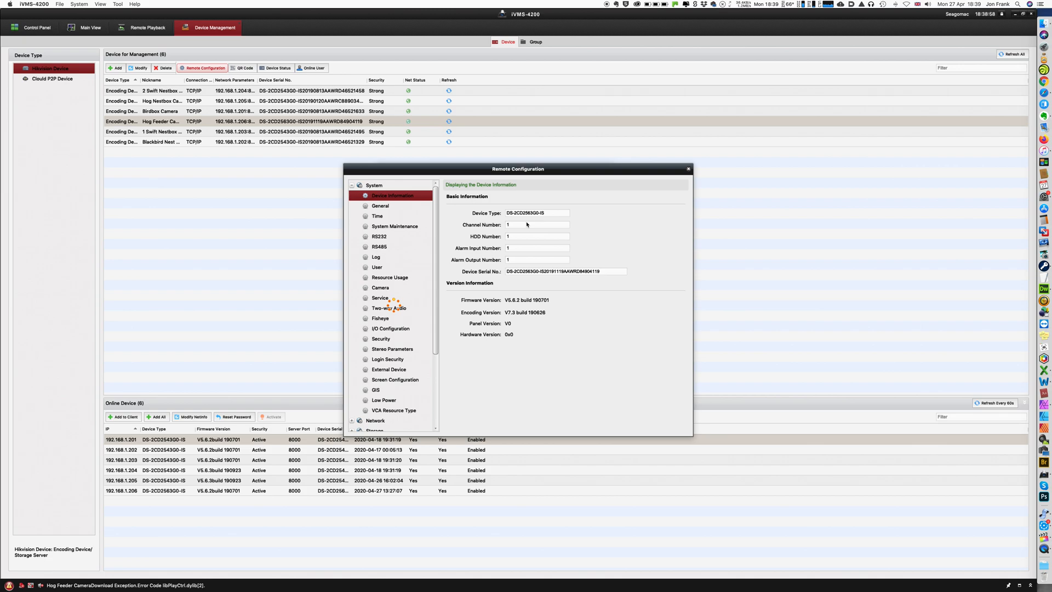
{"action": "mouse_move", "coordinate": [525, 228]}
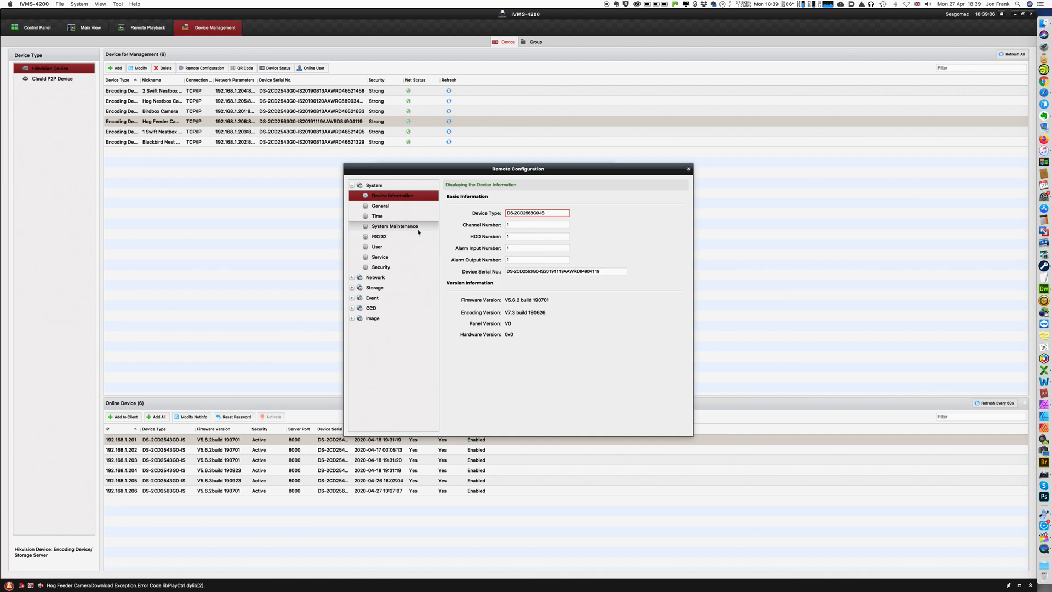
{"action": "left_click", "coordinate": [395, 226]}
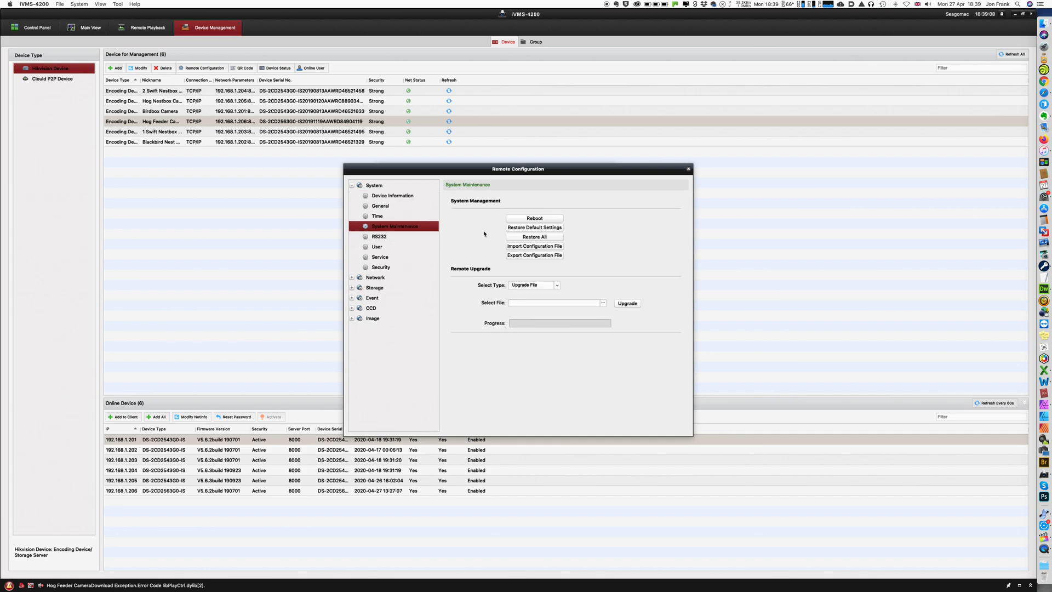
{"action": "left_click", "coordinate": [535, 218]}
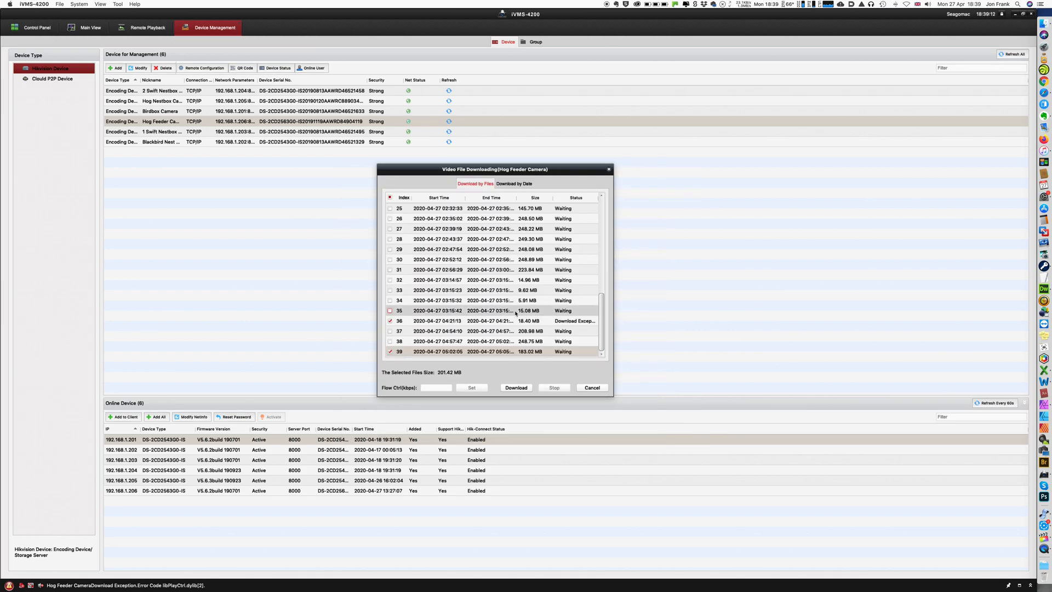
{"action": "left_click", "coordinate": [390, 310]}
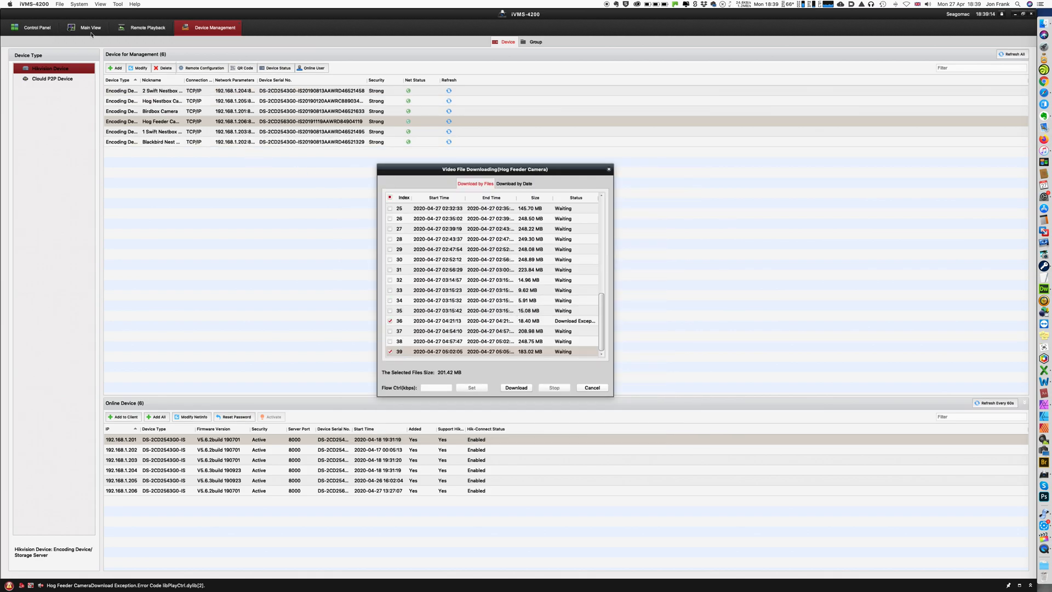
Return to the live Main View and retry downloading the ticked clips.
{"action": "left_click", "coordinate": [90, 28]}
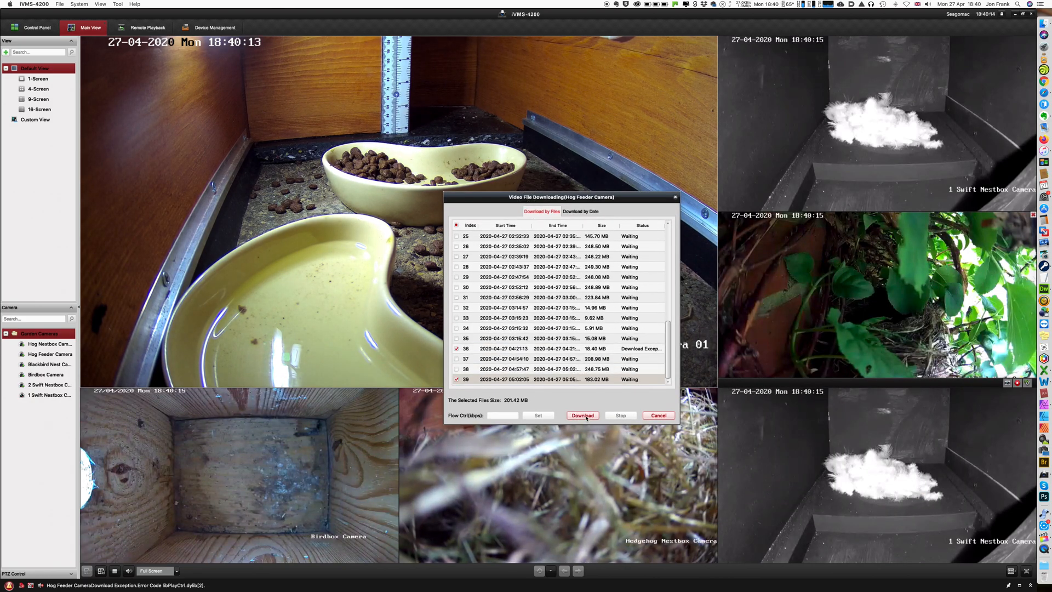
{"action": "left_click", "coordinate": [583, 416]}
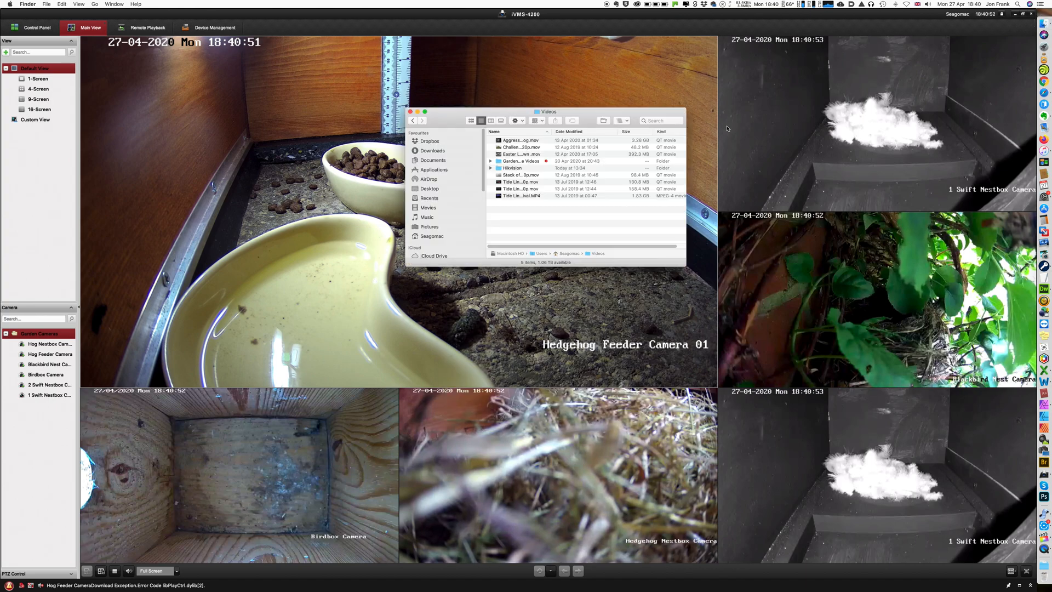
Navigate Garden Wildlife Videos > Hedgehog Videos > 20200427 and select a Hog Feeder mp4.
{"action": "left_click", "coordinate": [520, 160]}
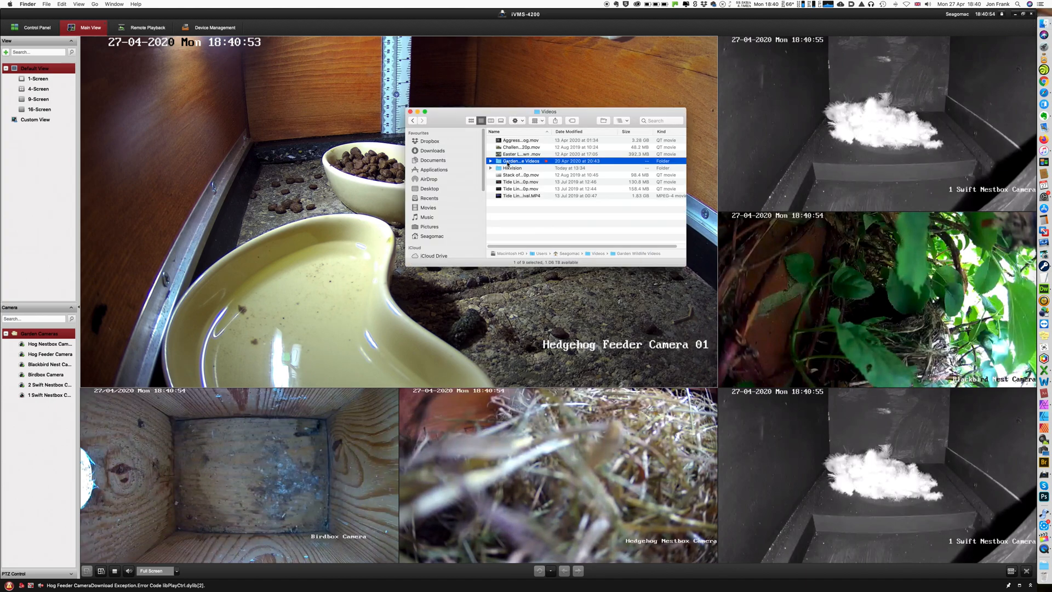
{"action": "double_click", "coordinate": [520, 160]}
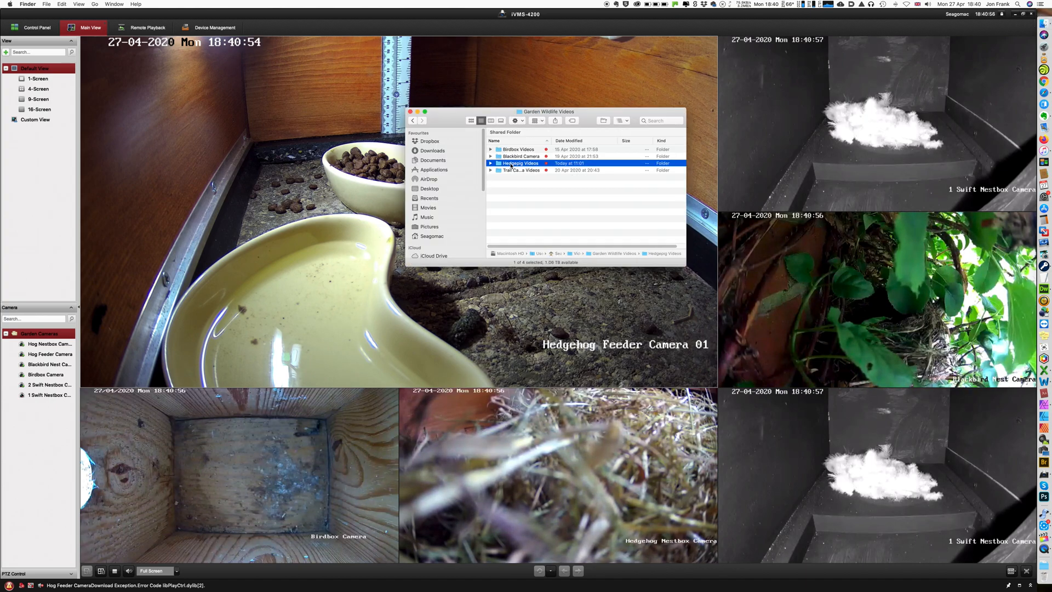
{"action": "double_click", "coordinate": [519, 162]}
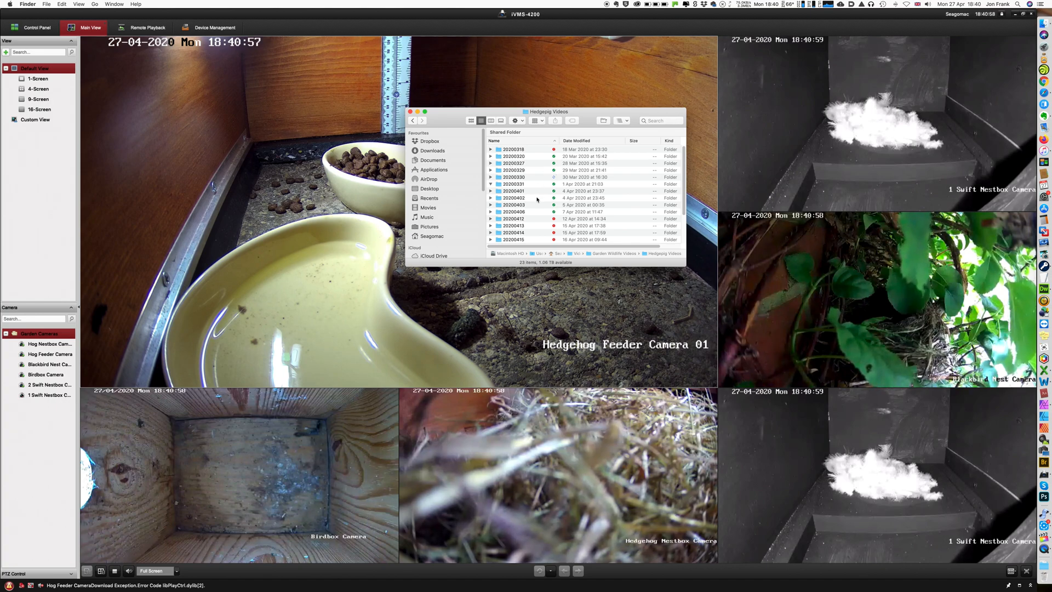
{"action": "scroll", "scroll_direction": "down", "scroll_amount": 3}
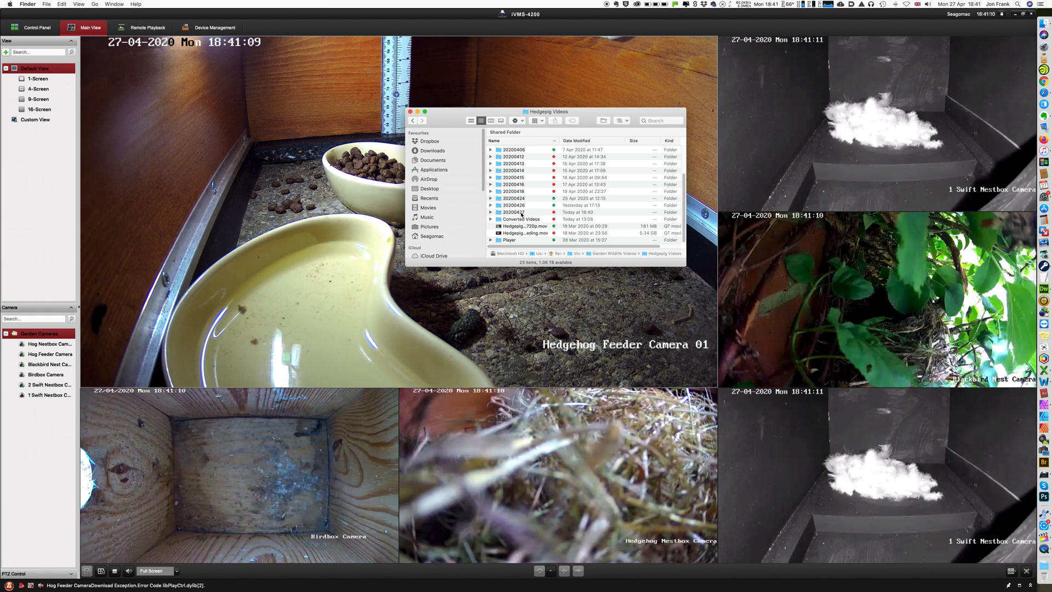
{"action": "left_click", "coordinate": [513, 213]}
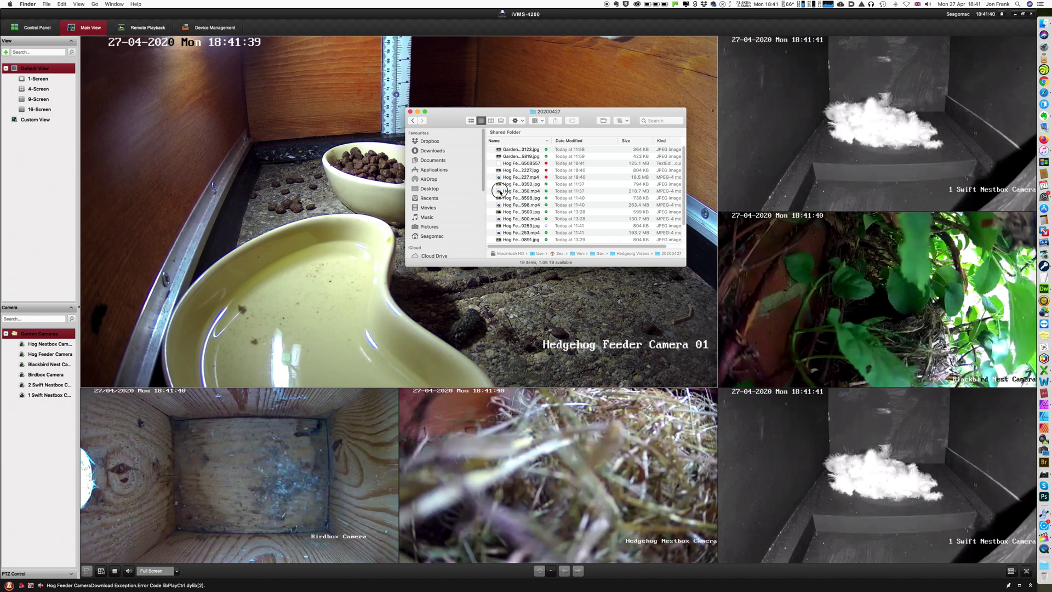
{"action": "left_click", "coordinate": [520, 184]}
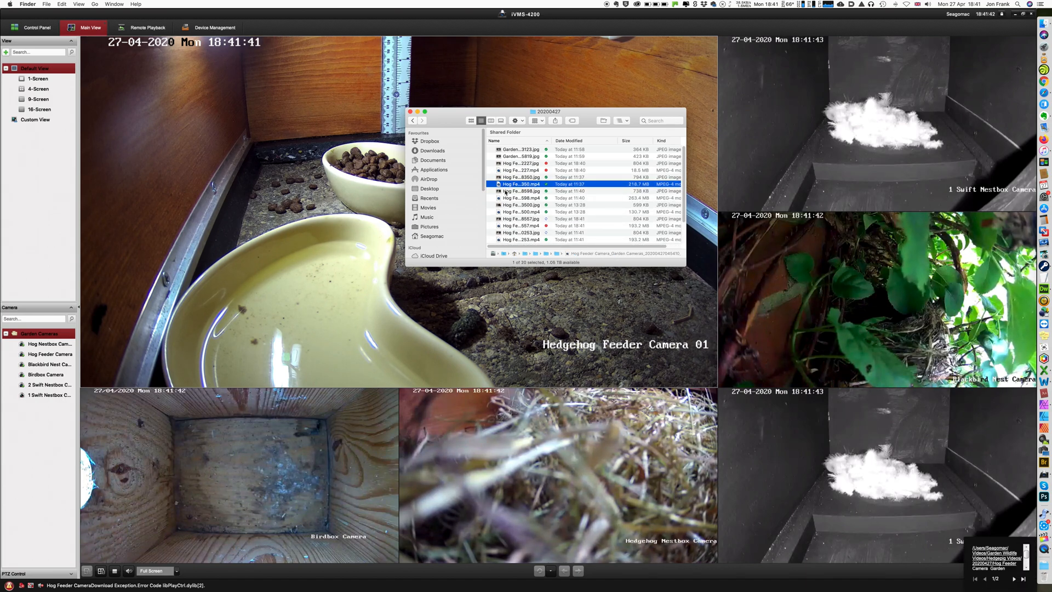
Open the selected hog feeder mp4 with VLC, then quit VLC.
{"action": "right_click", "coordinate": [517, 184]}
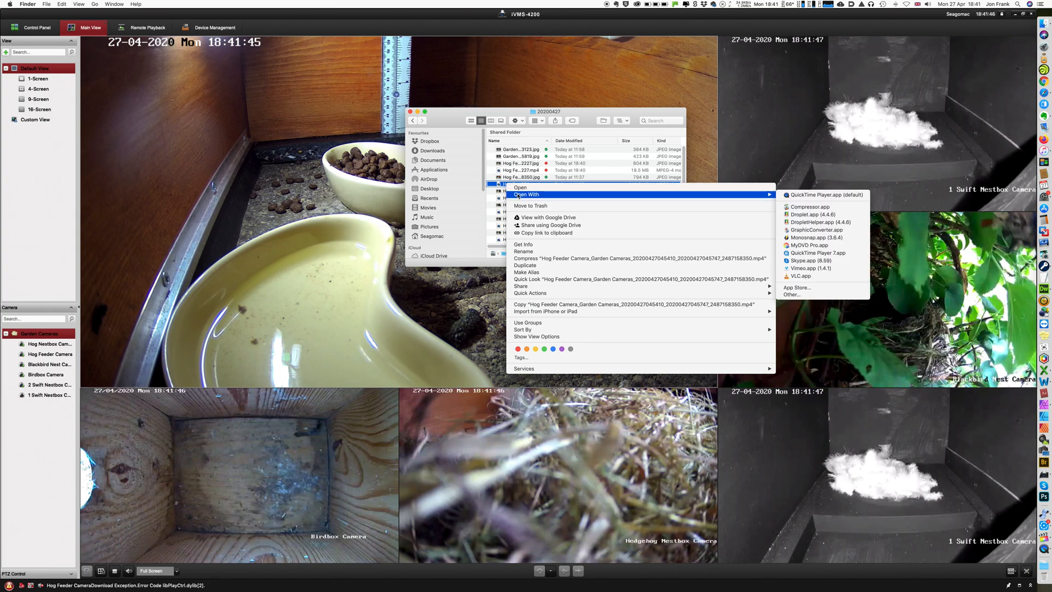
{"action": "mouse_move", "coordinate": [820, 221]}
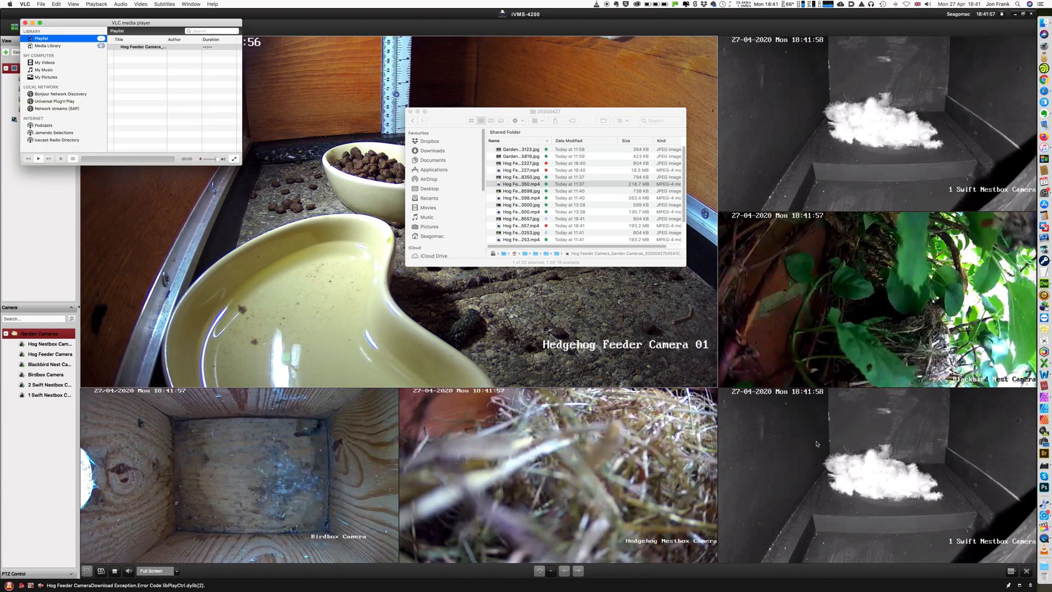
{"action": "left_click", "coordinate": [39, 159]}
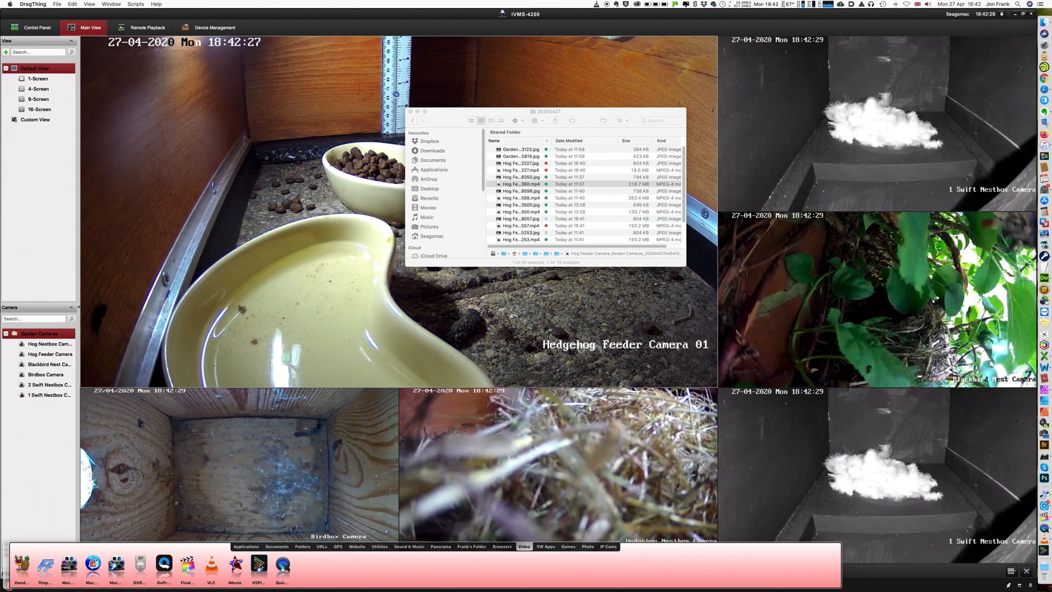
Launch VS Player, play the hedgehog feeder clip and pause it.
{"action": "left_click", "coordinate": [259, 567]}
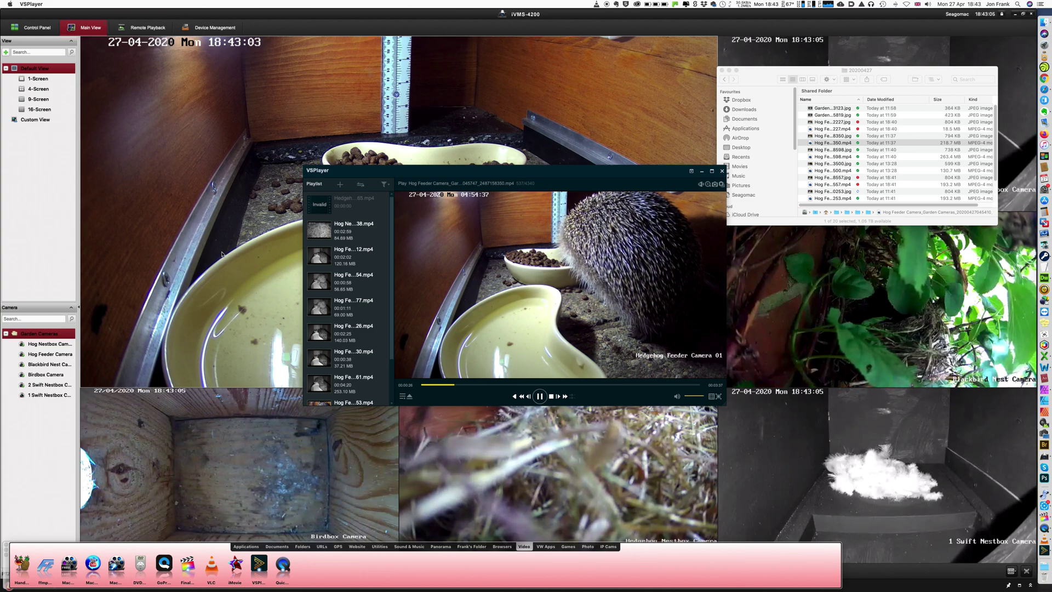
{"action": "mouse_move", "coordinate": [224, 275]}
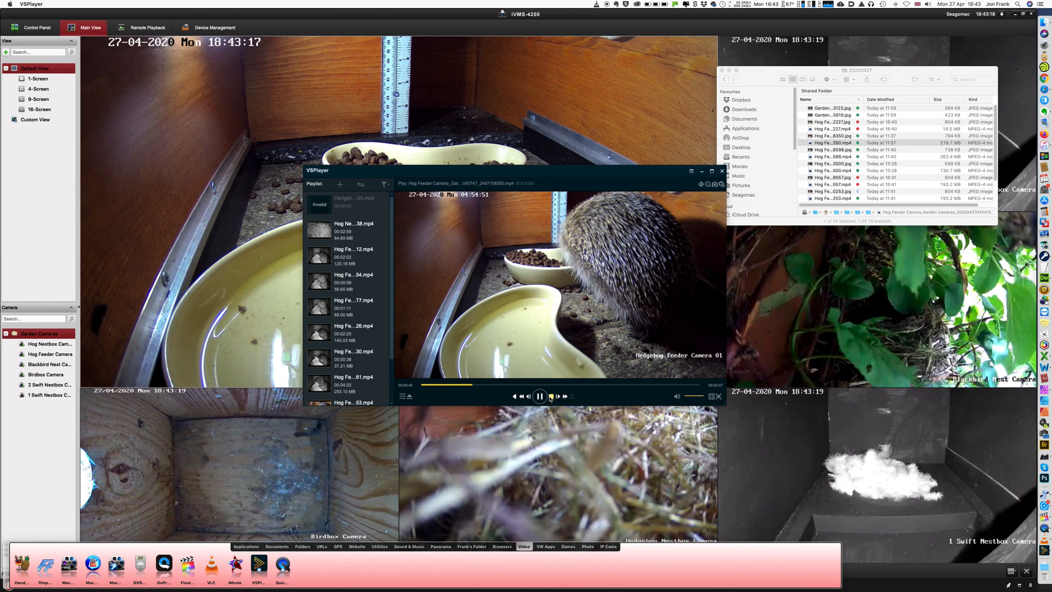
{"action": "left_click", "coordinate": [539, 397]}
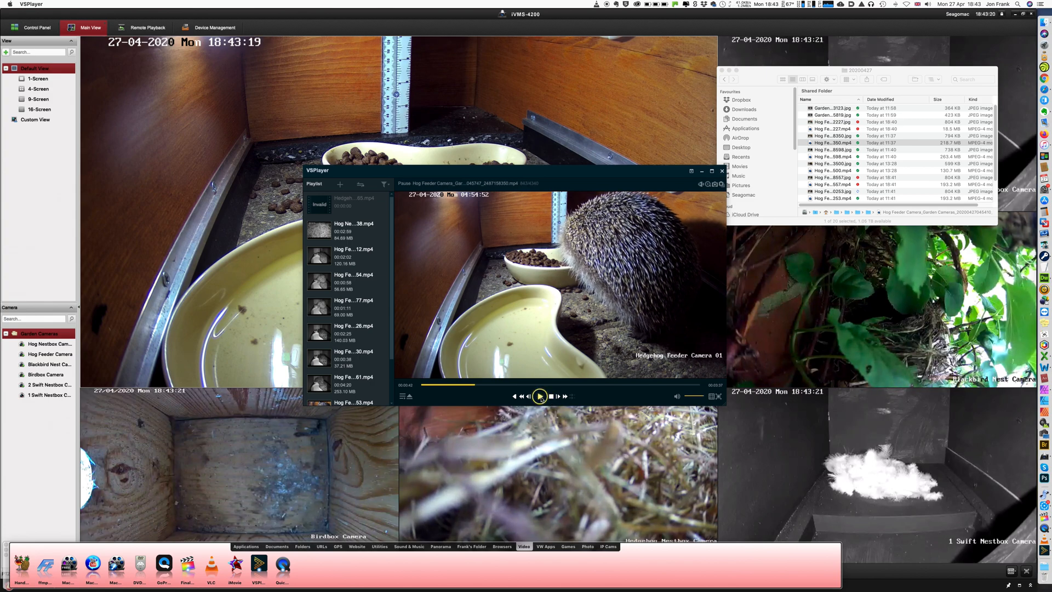